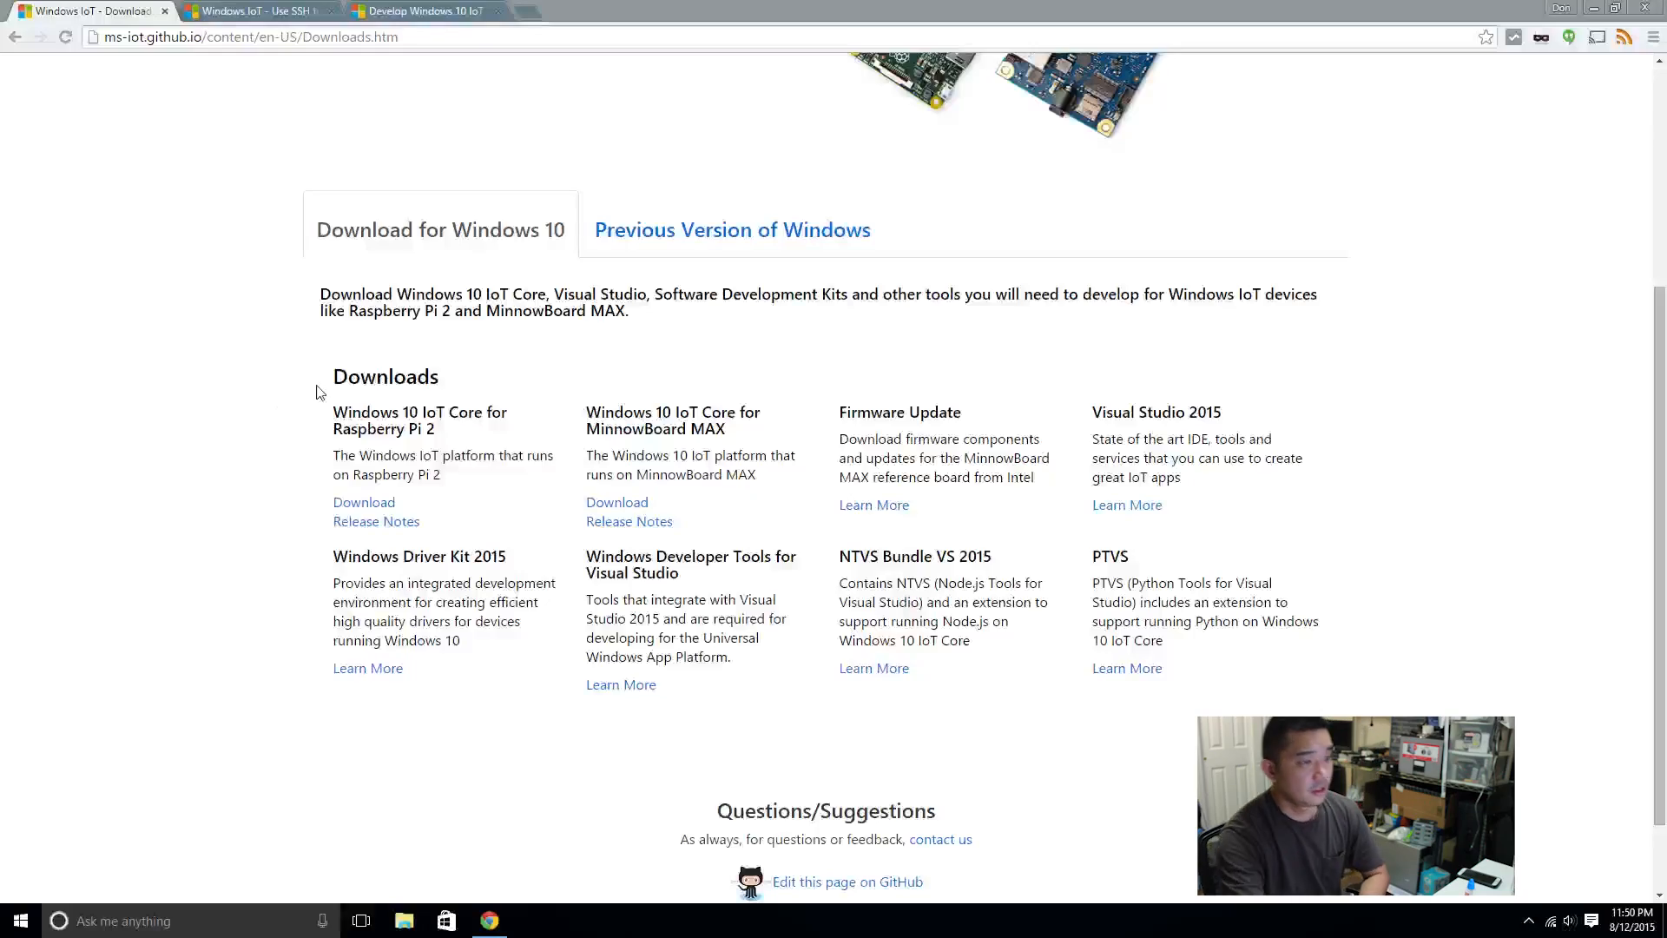
# Start a duplicate Raspberry Pi 2 IoT Core ISO download in Chrome and cancel it.
pyautogui.scroll(3)
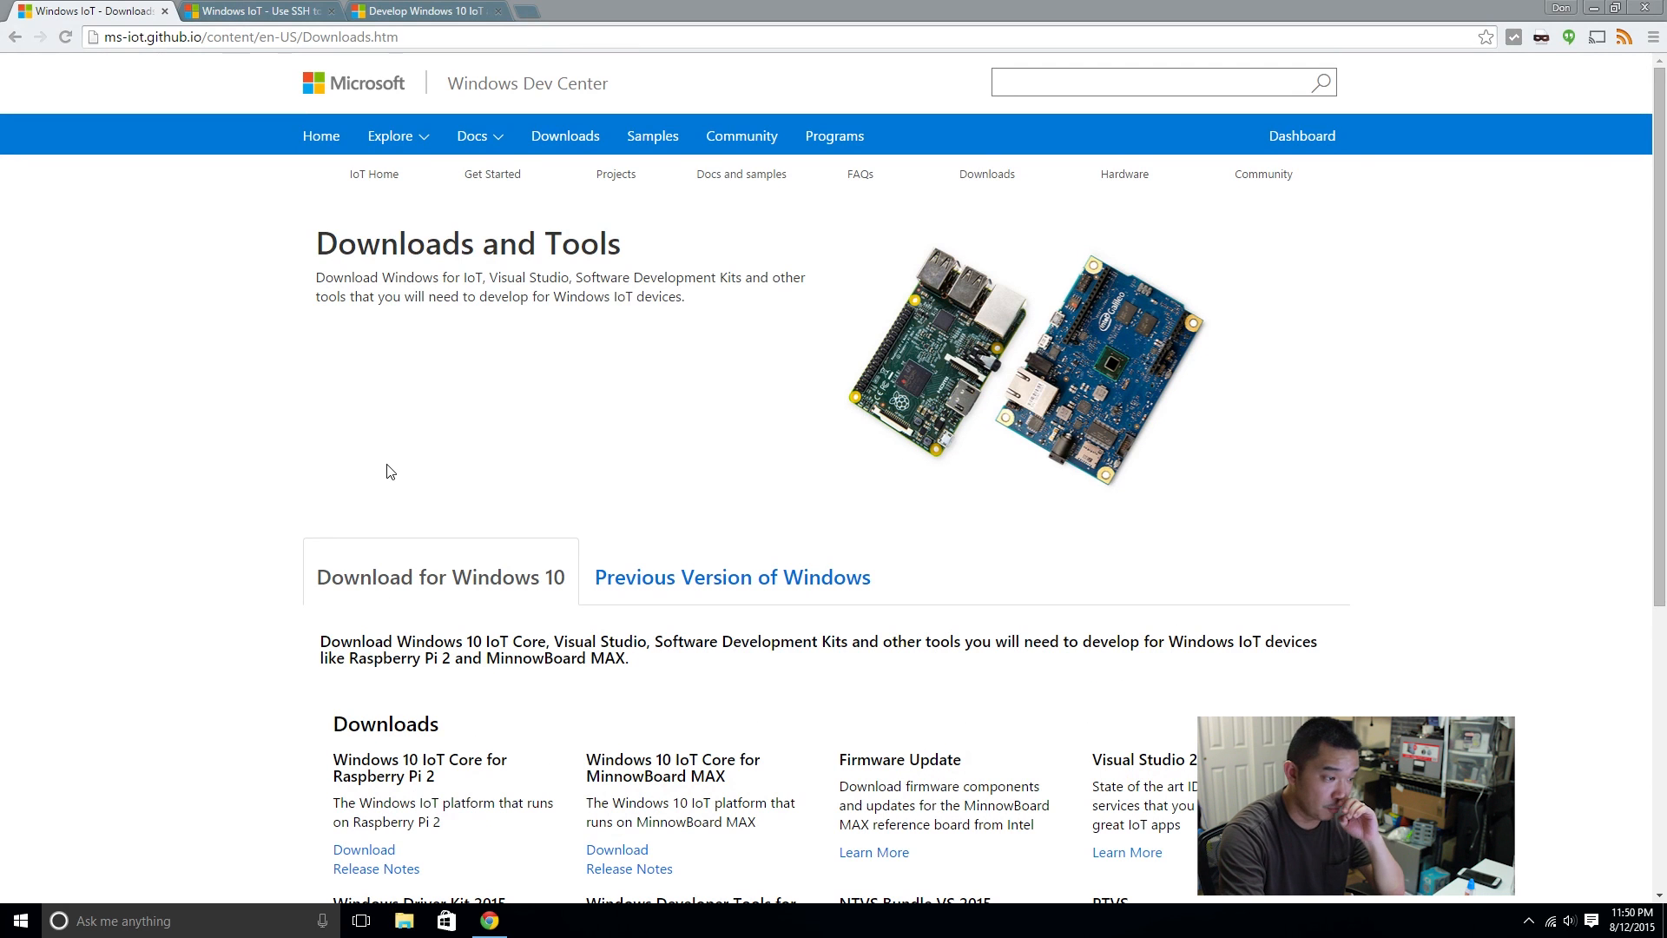
pyautogui.scroll(-3)
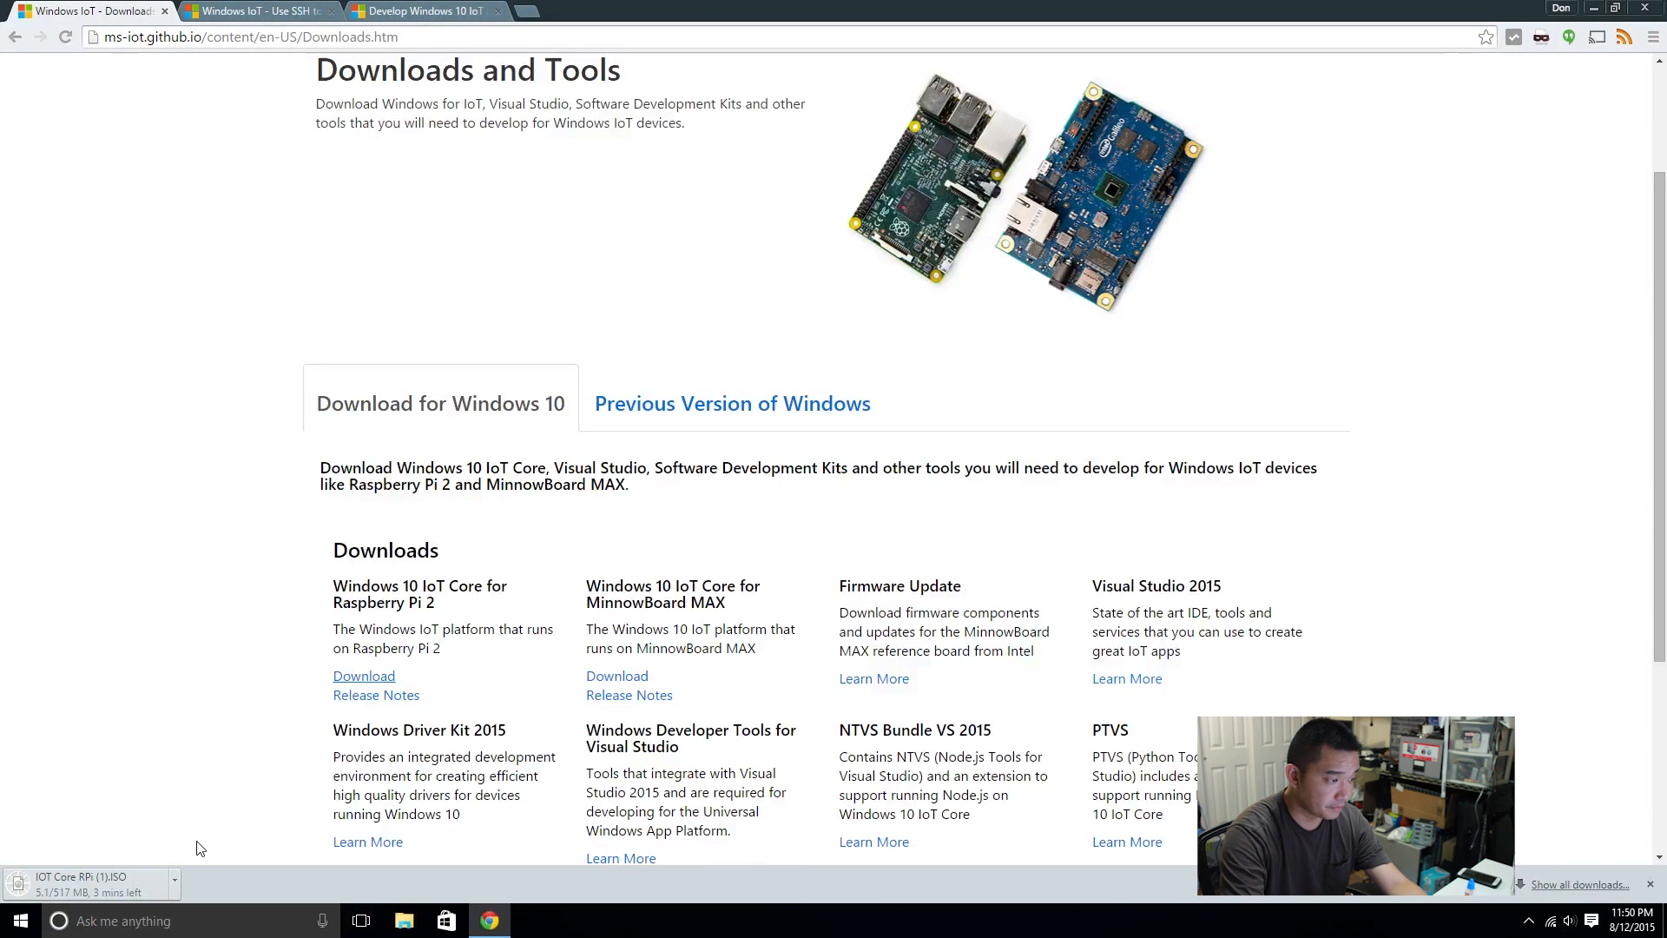
pyautogui.moveTo(156, 764)
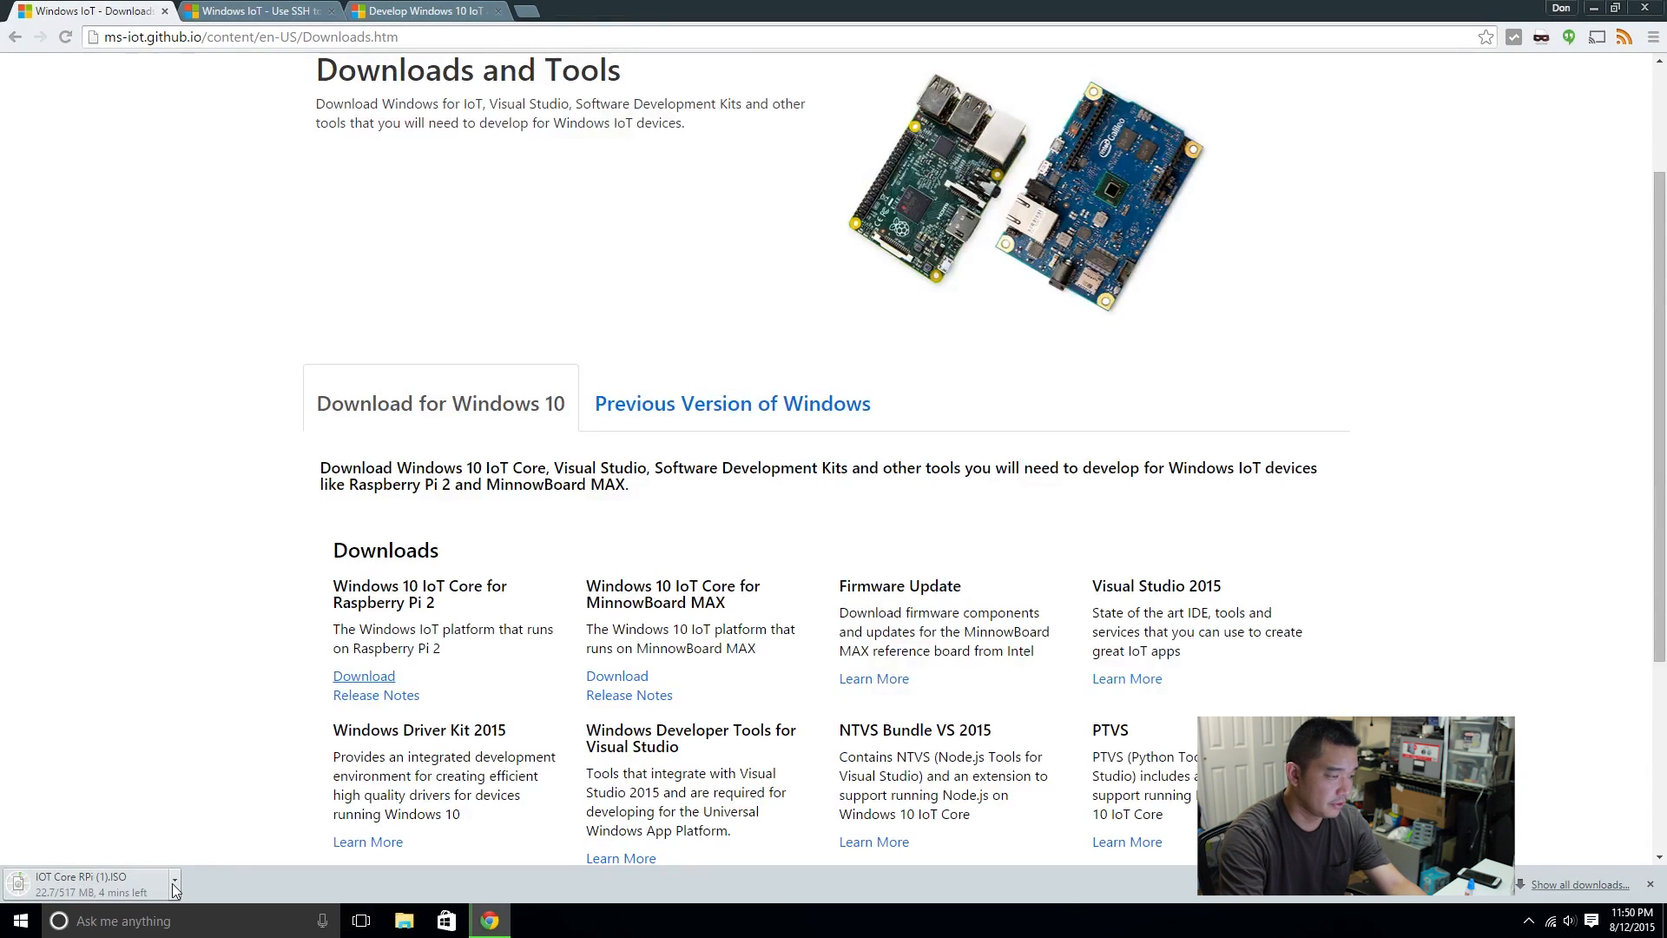
pyautogui.moveTo(175, 882)
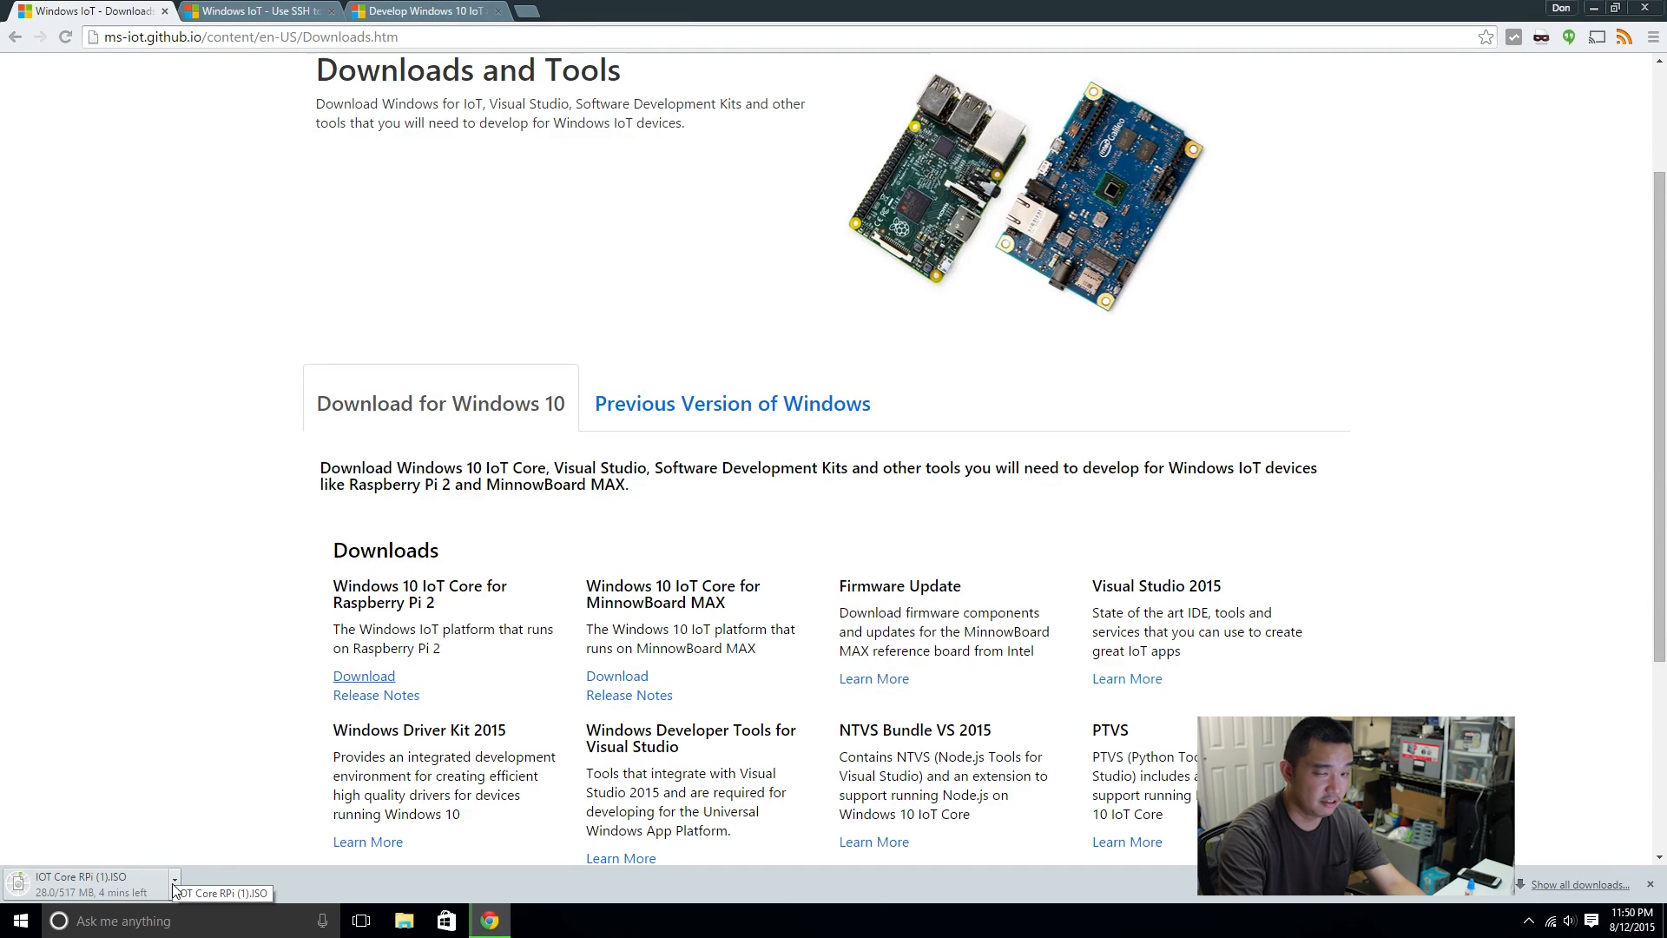
pyautogui.click(174, 883)
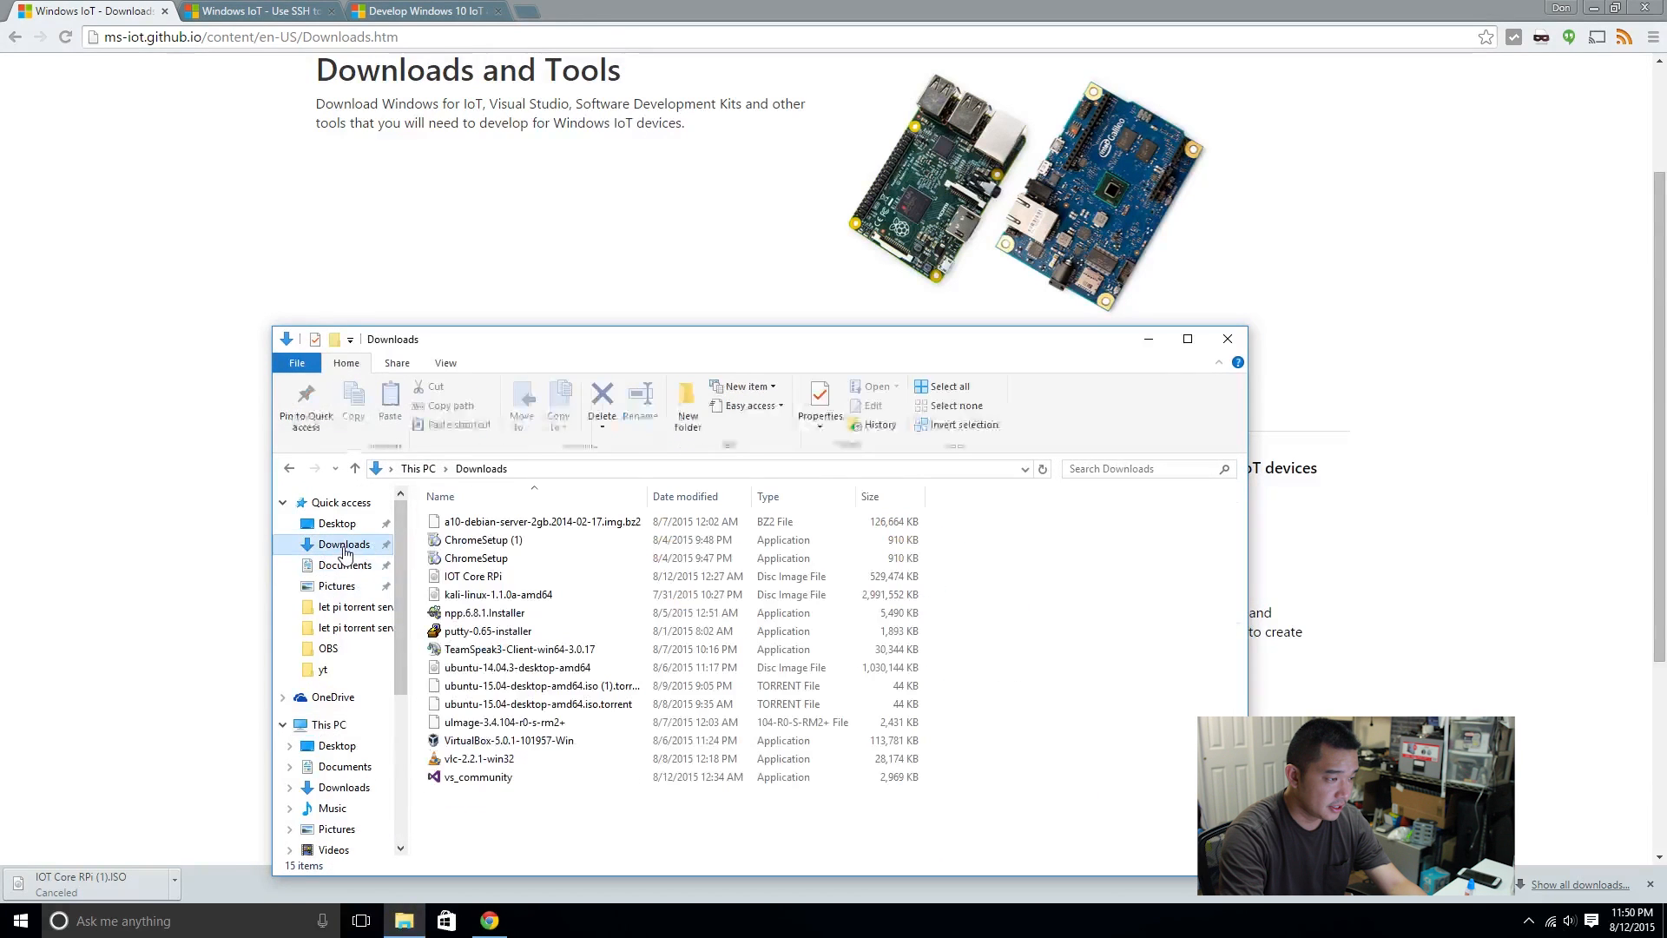
# Mount the IOT Core RPi disc image from Downloads as DVD Drive K:.
pyautogui.click(473, 574)
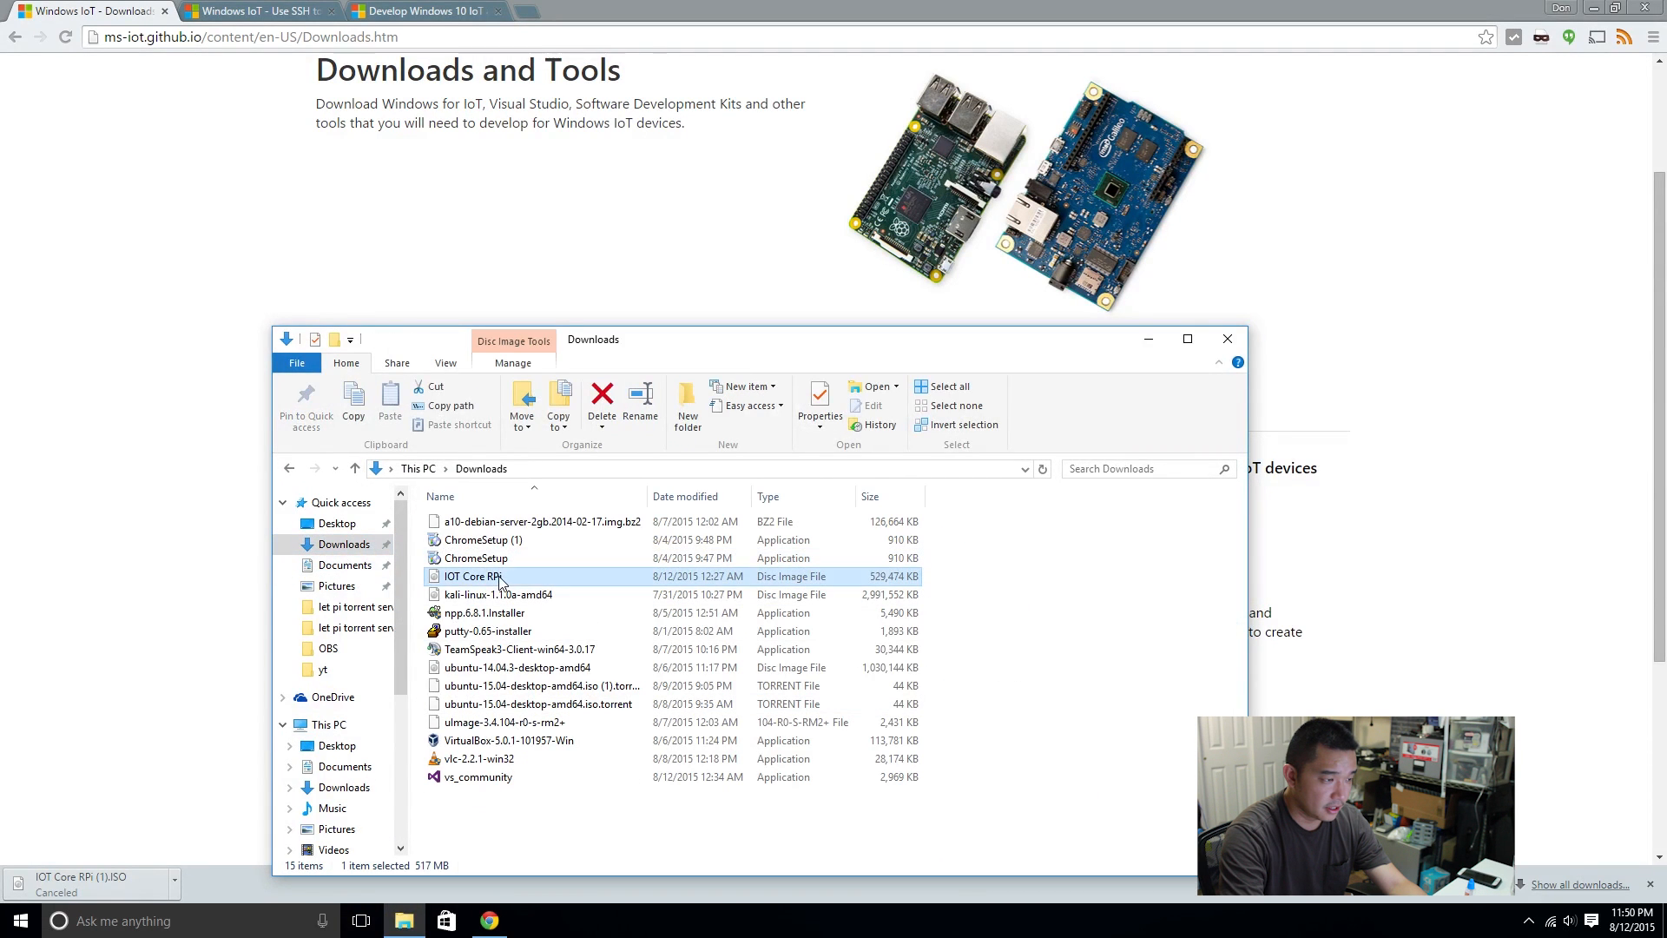
pyautogui.moveTo(476, 576)
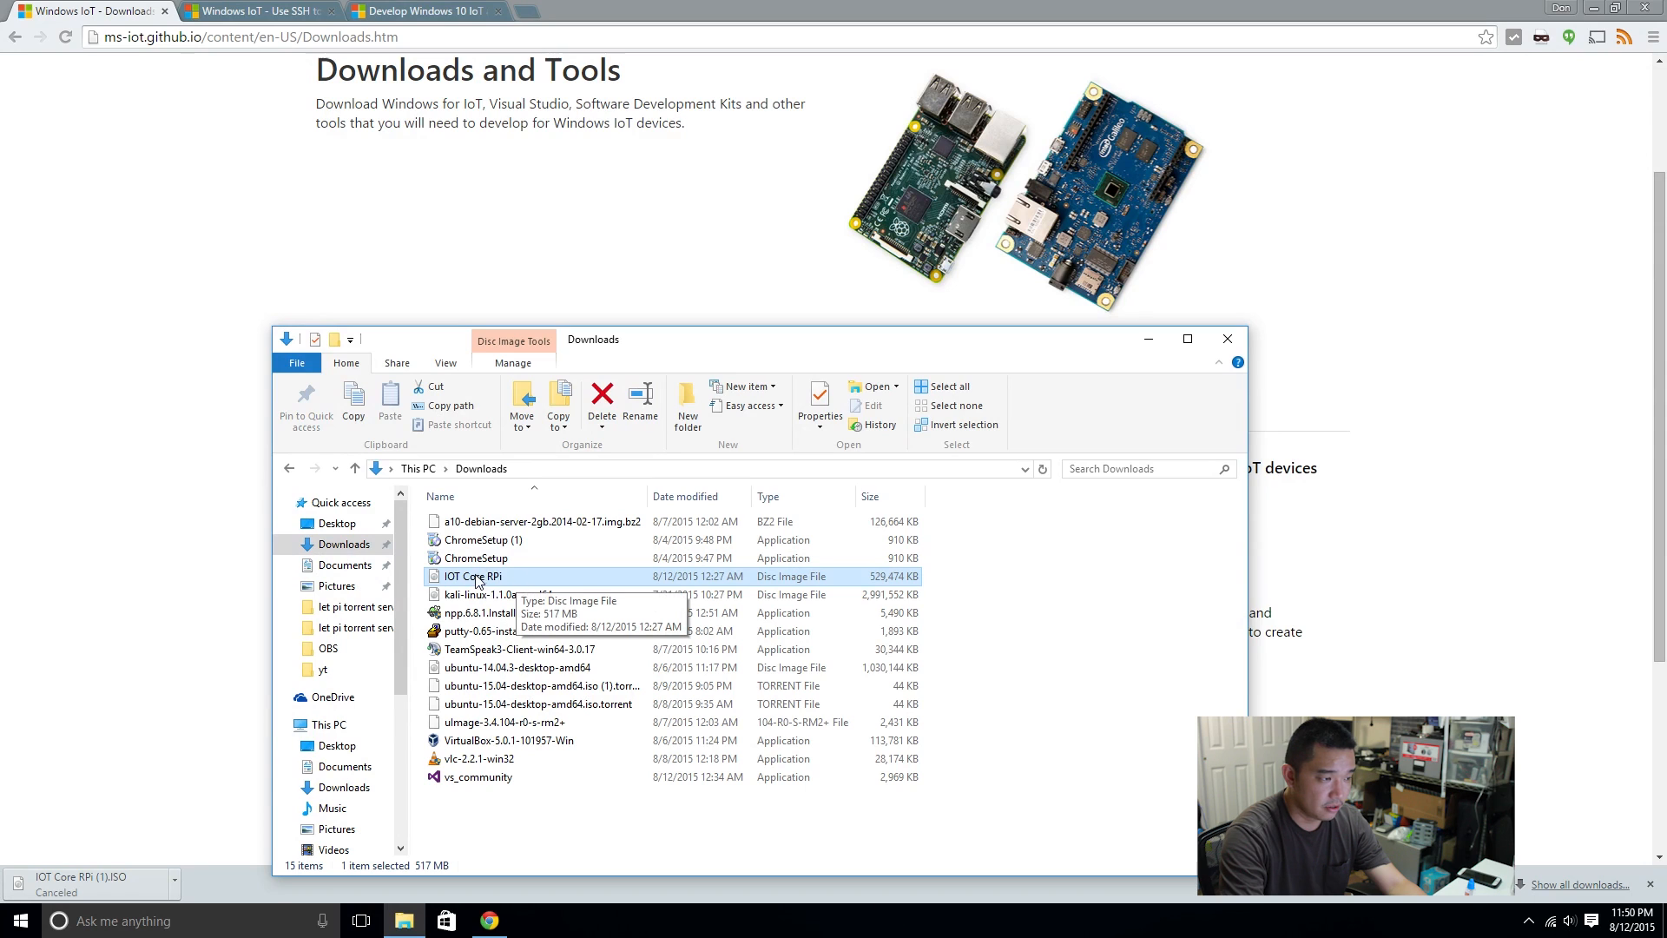
pyautogui.doubleClick(472, 576)
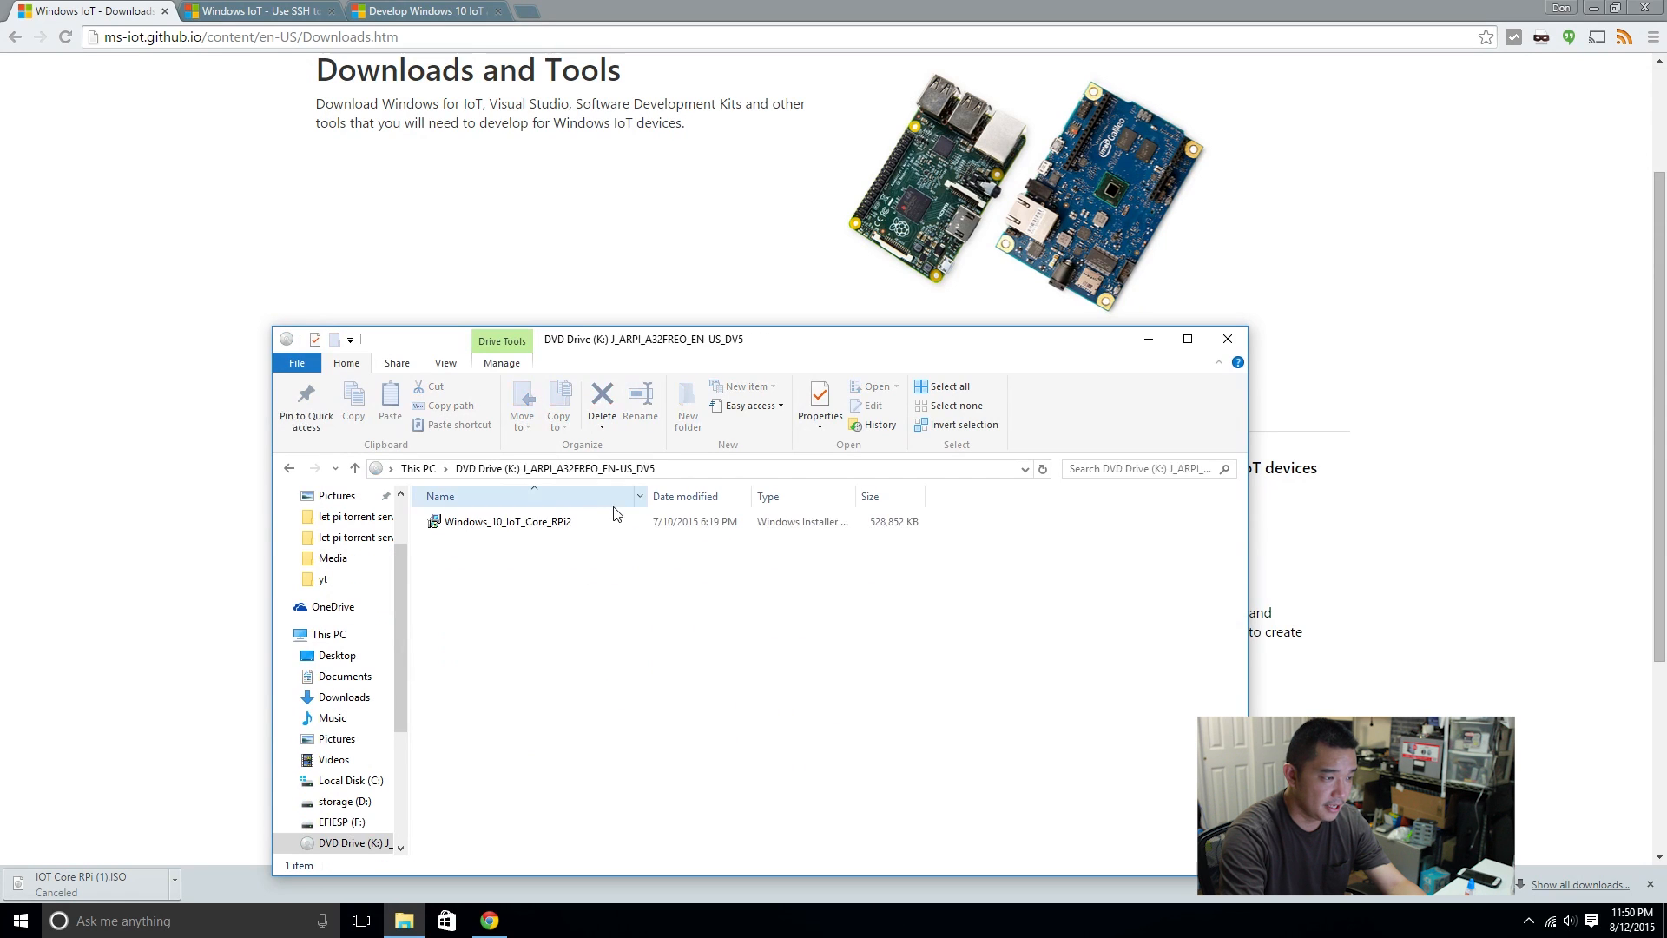
pyautogui.click(507, 521)
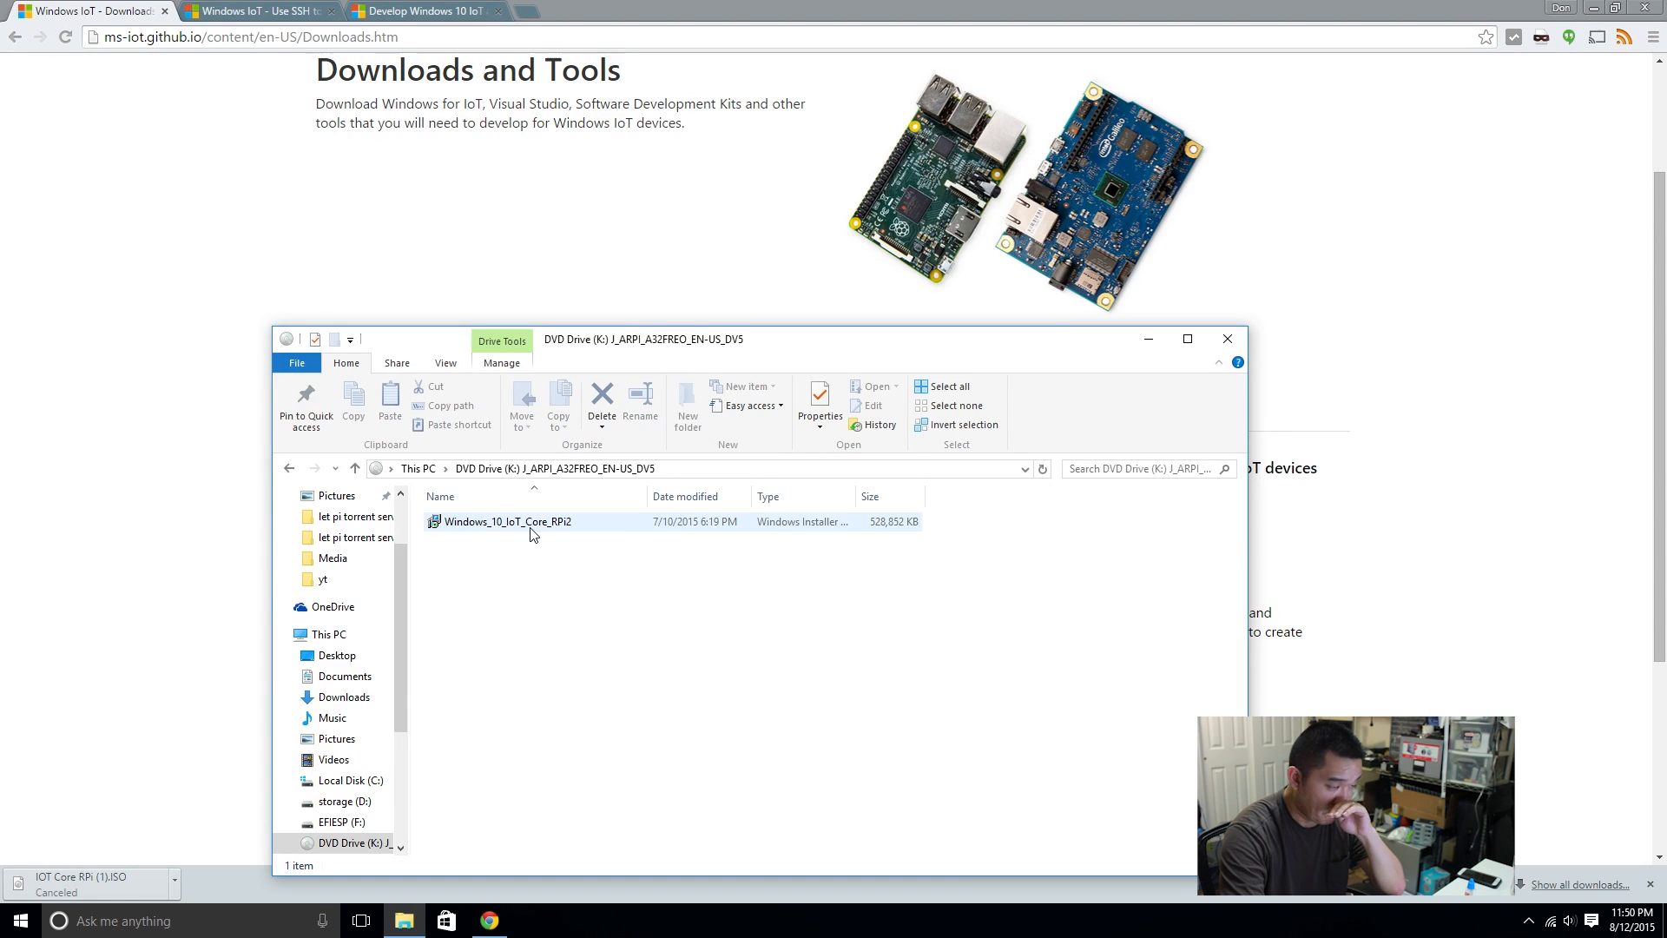
# Run the Windows_10_IoT_Core_RPi2 installer and repair the existing installation.
pyautogui.doubleClick(507, 521)
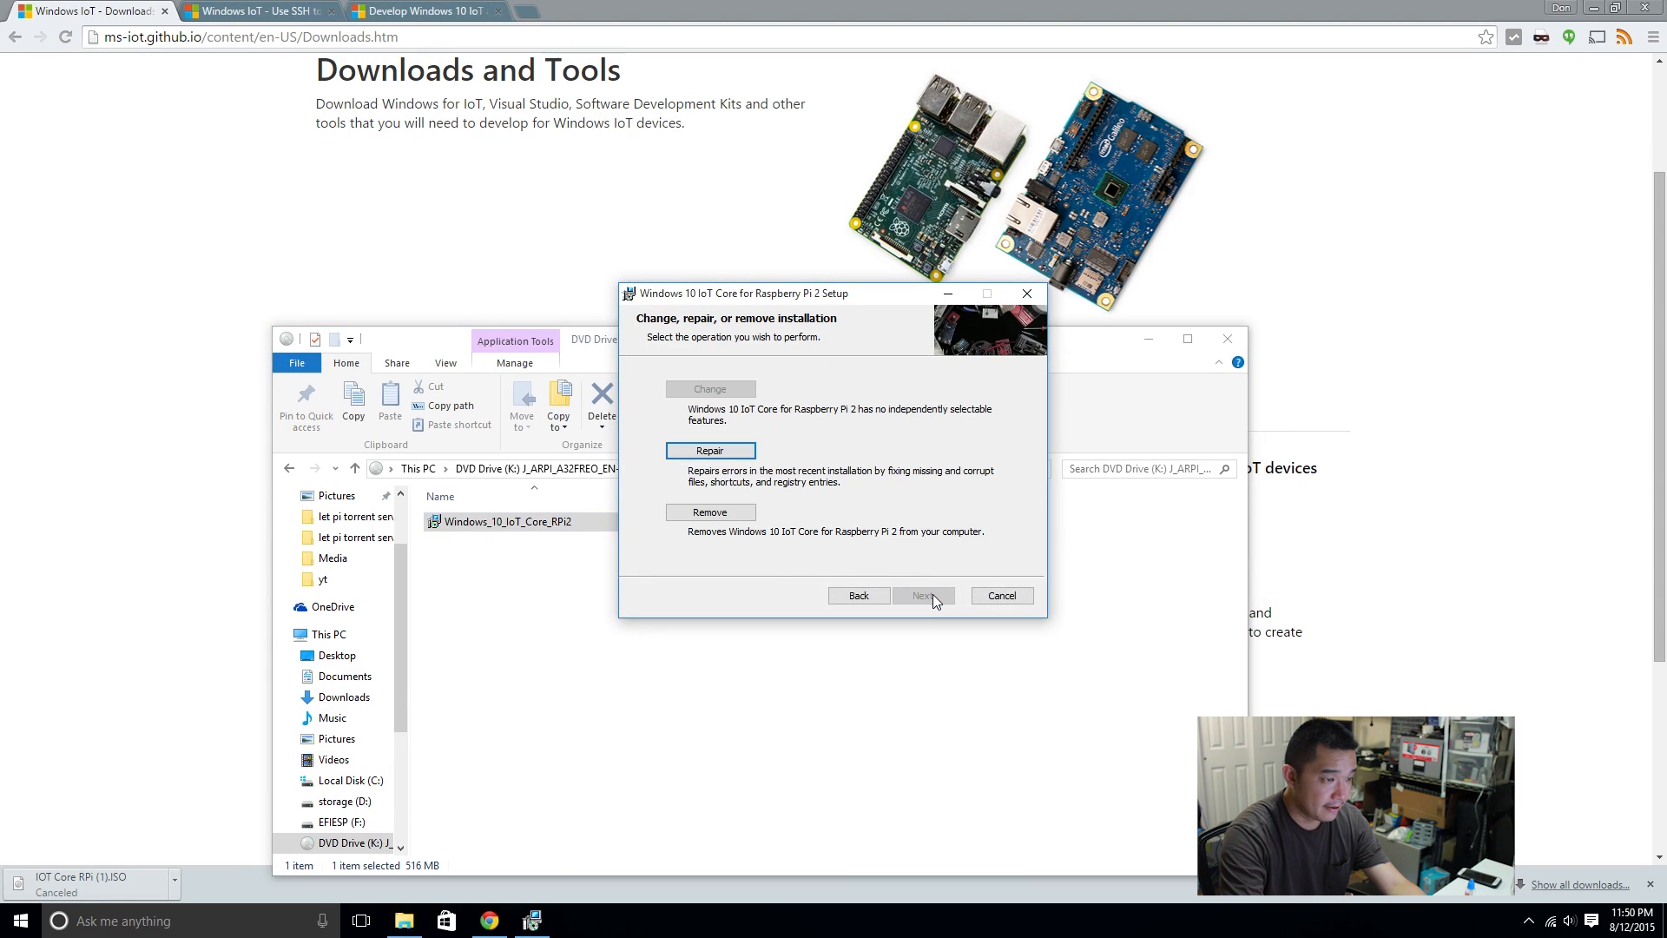
pyautogui.click(922, 594)
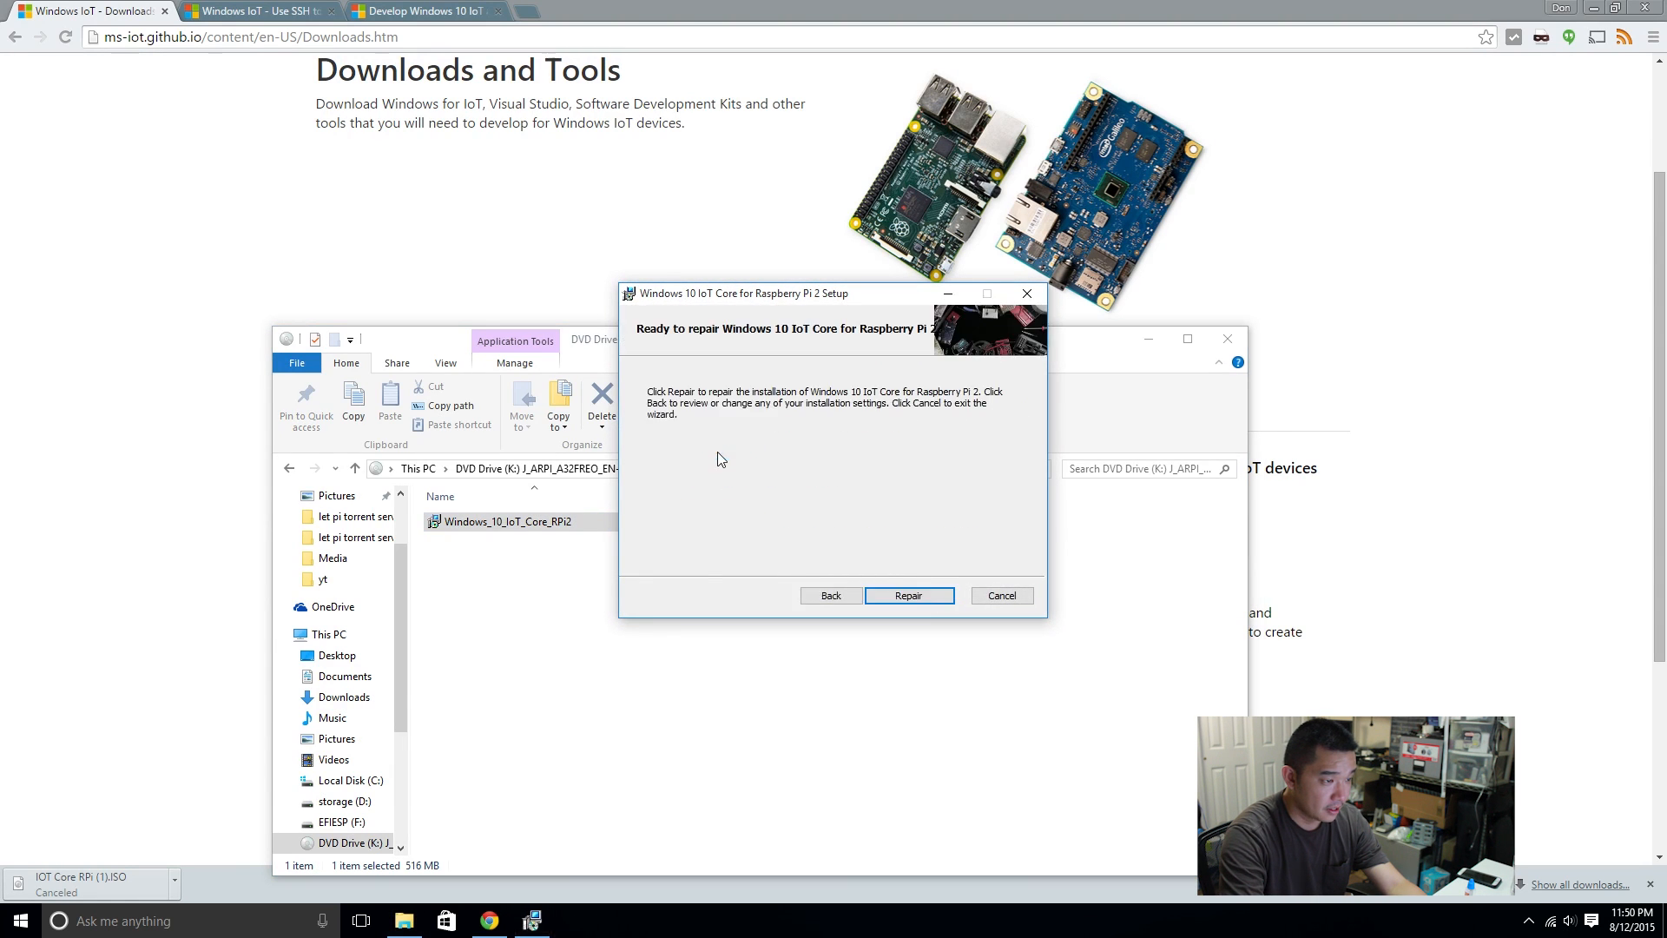
pyautogui.click(908, 594)
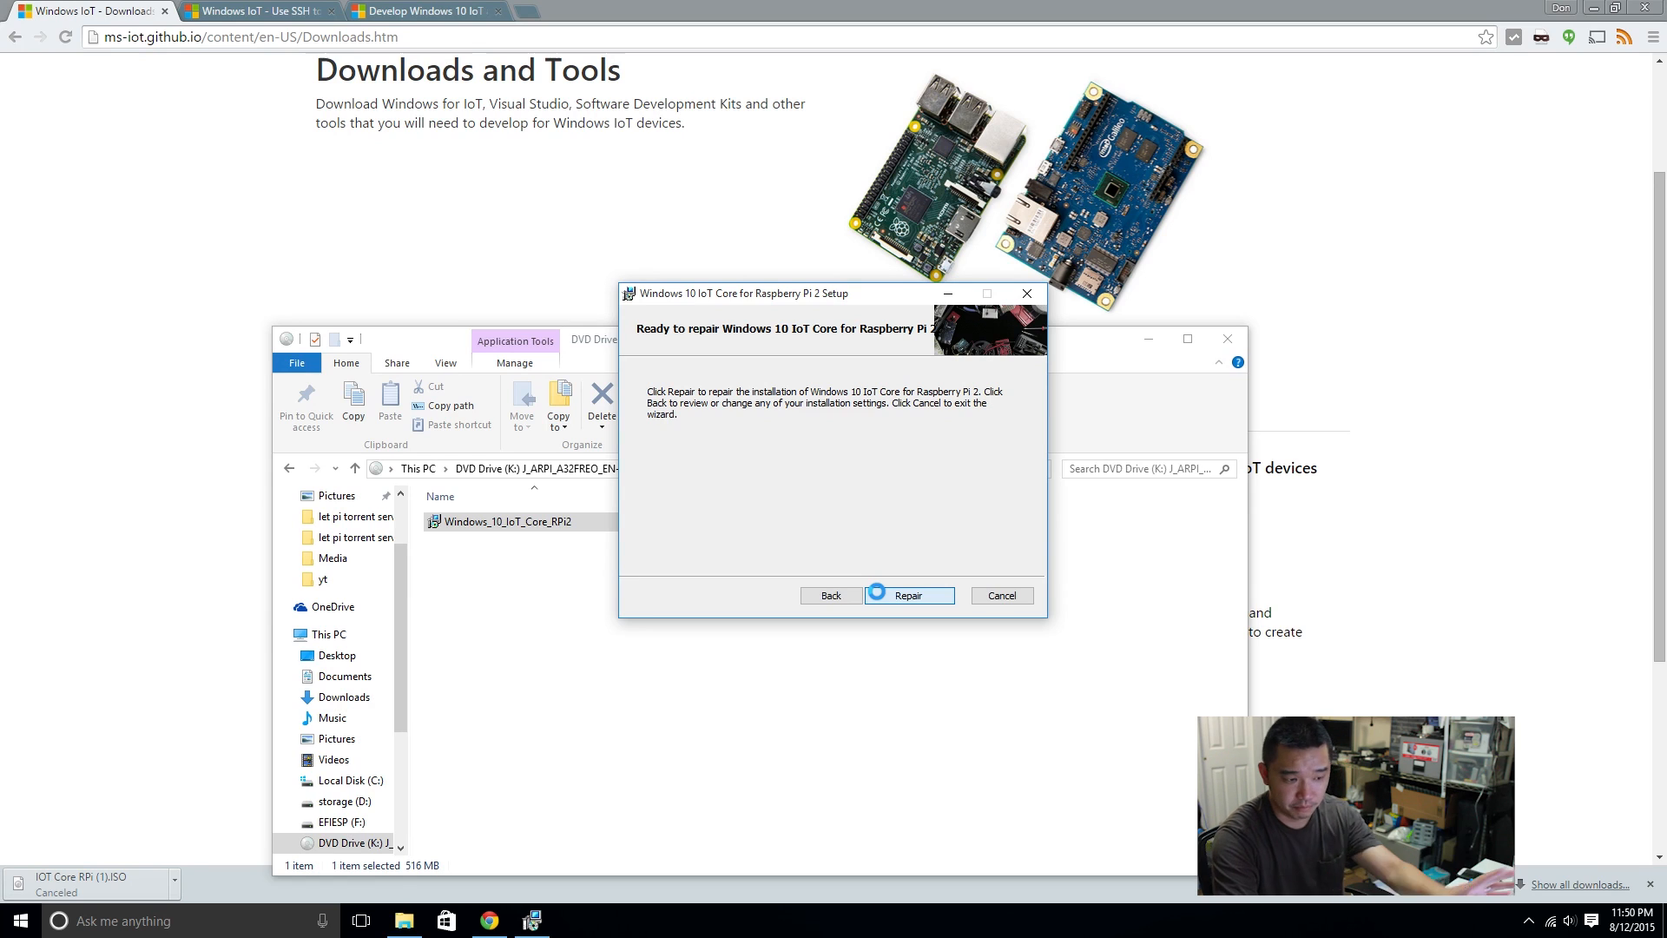
pyautogui.click(908, 594)
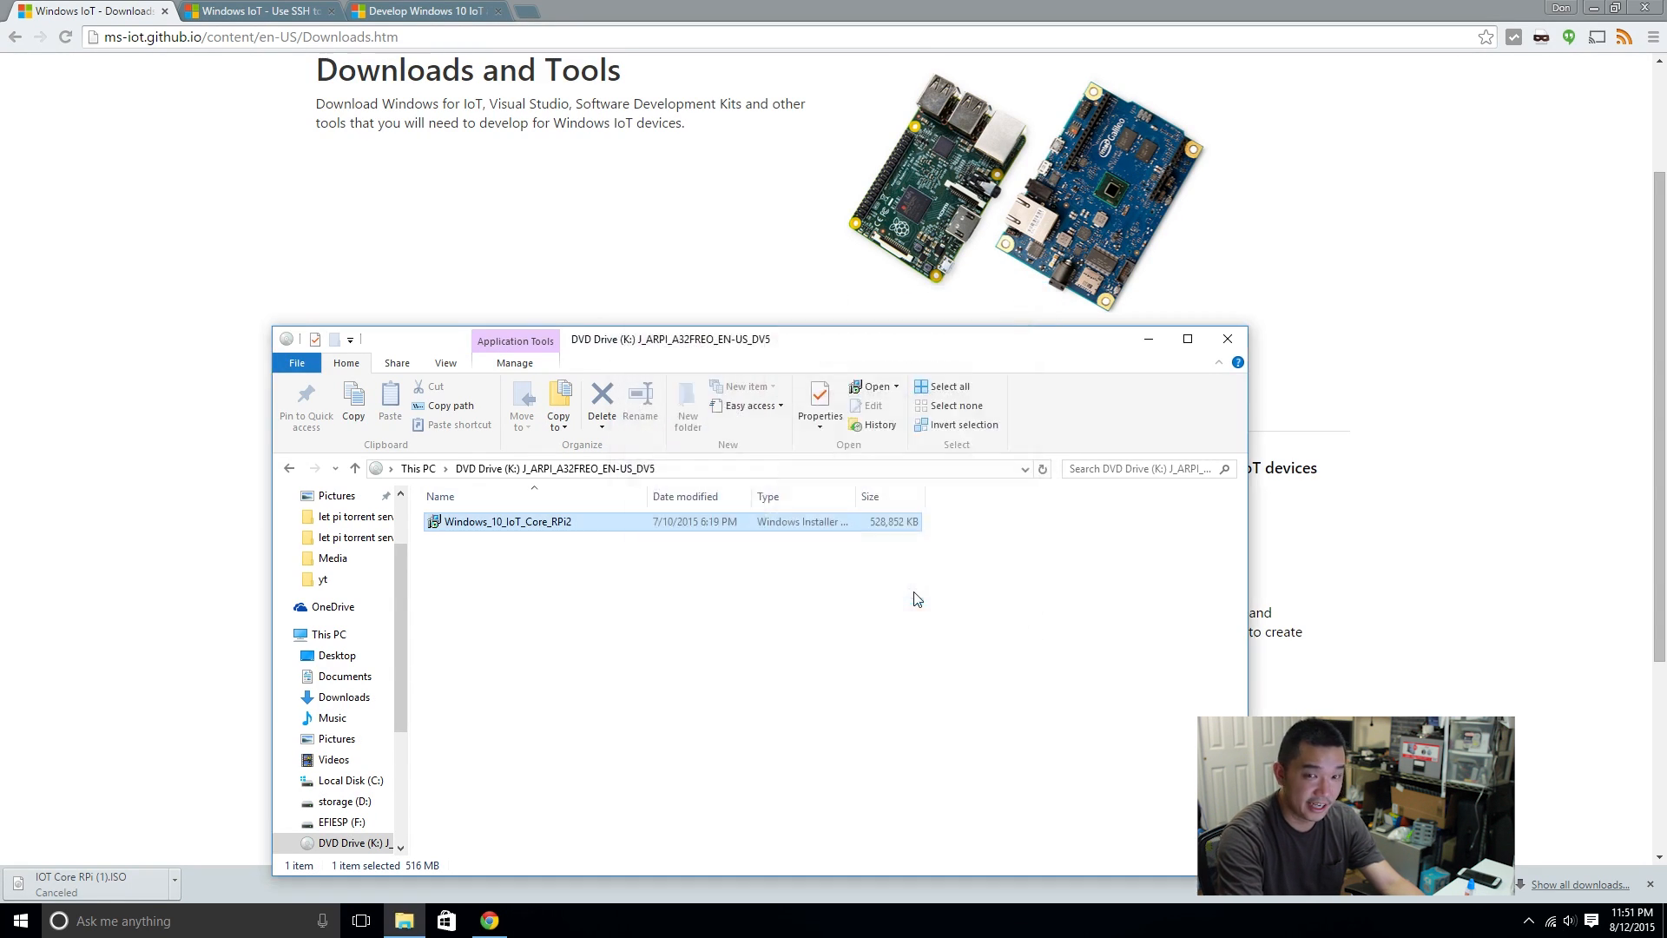
pyautogui.moveTo(701, 698)
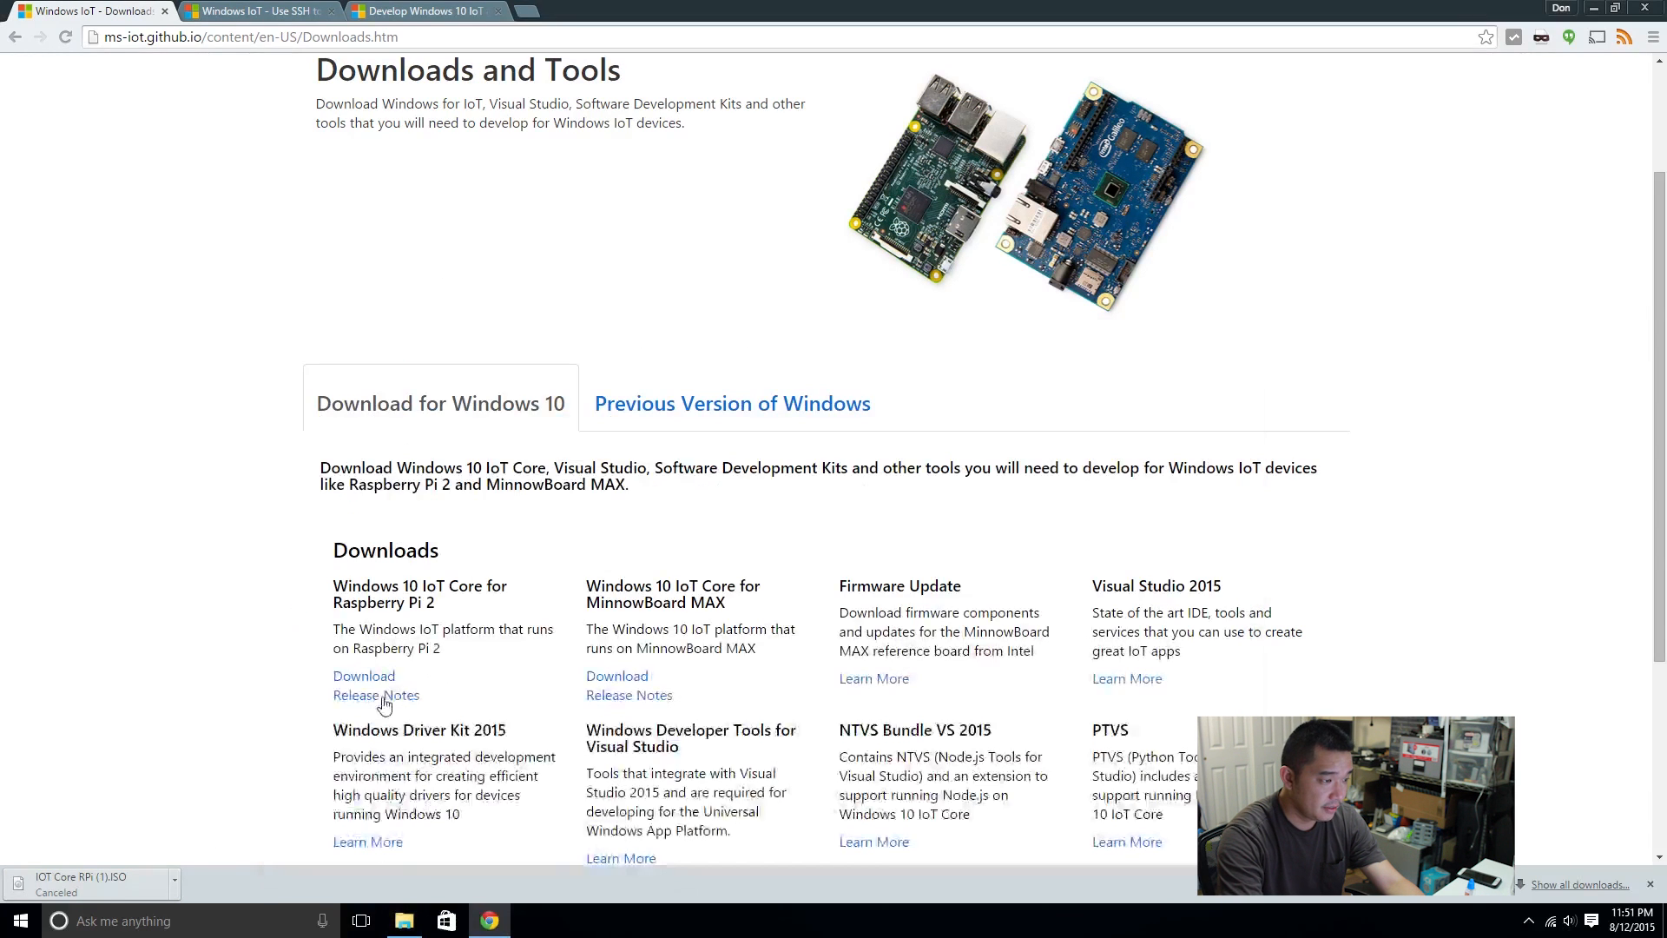
# Search Start for "window" and launch the WindowsIoTImageHelper desktop app.
pyautogui.click(19, 921)
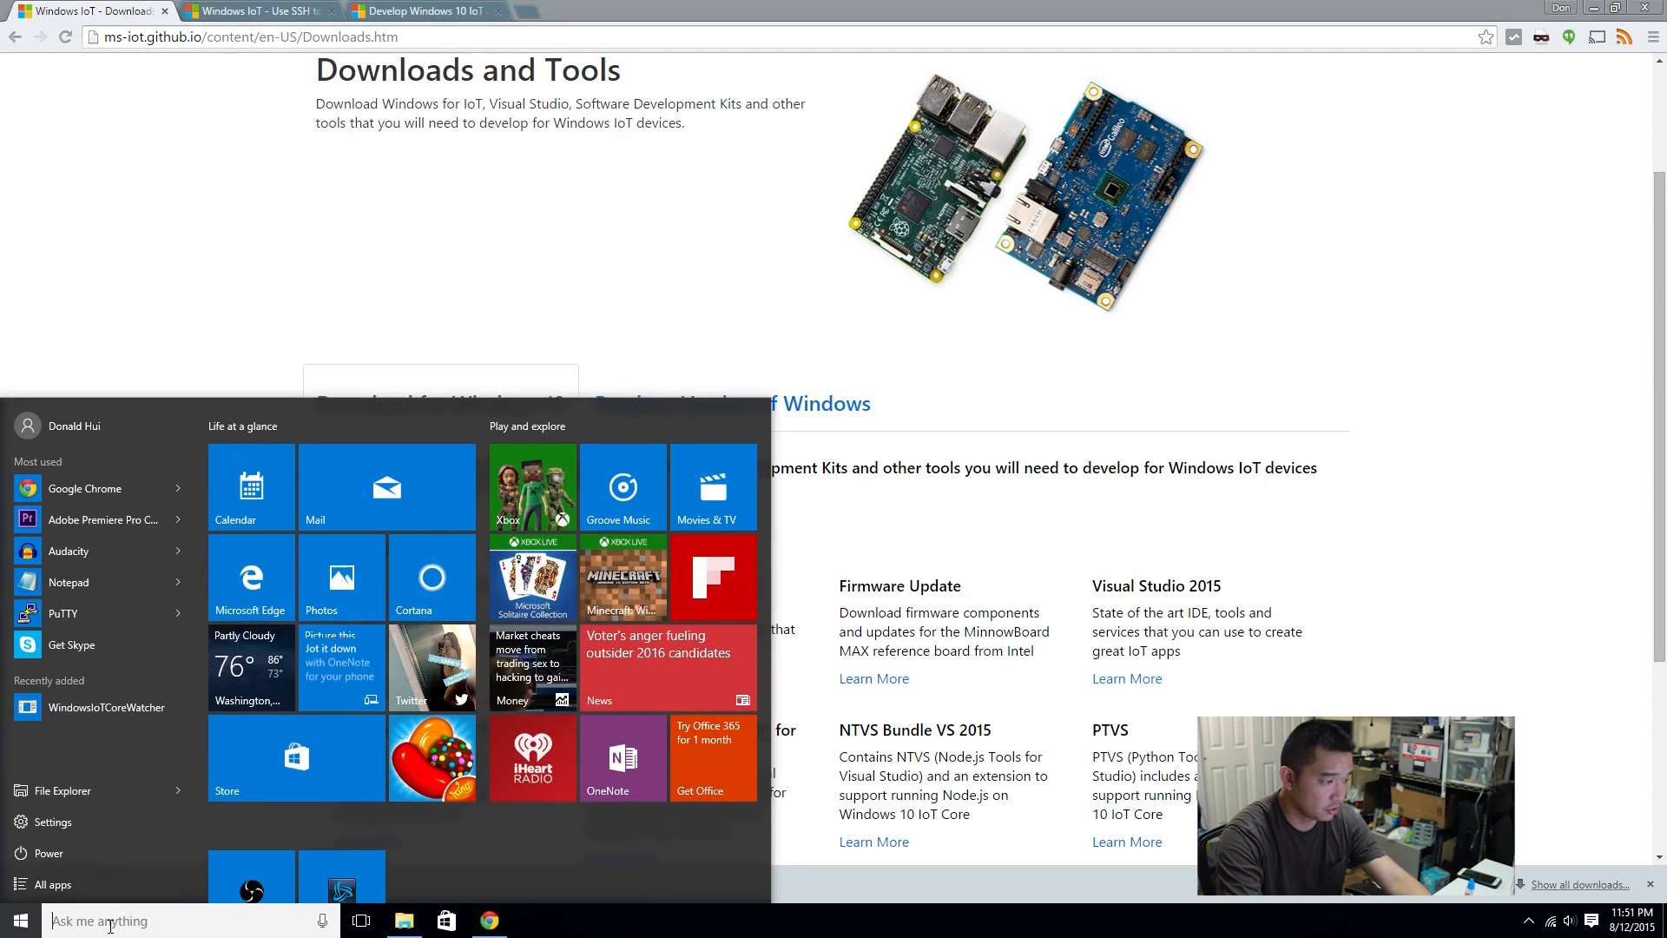
pyautogui.write('window')
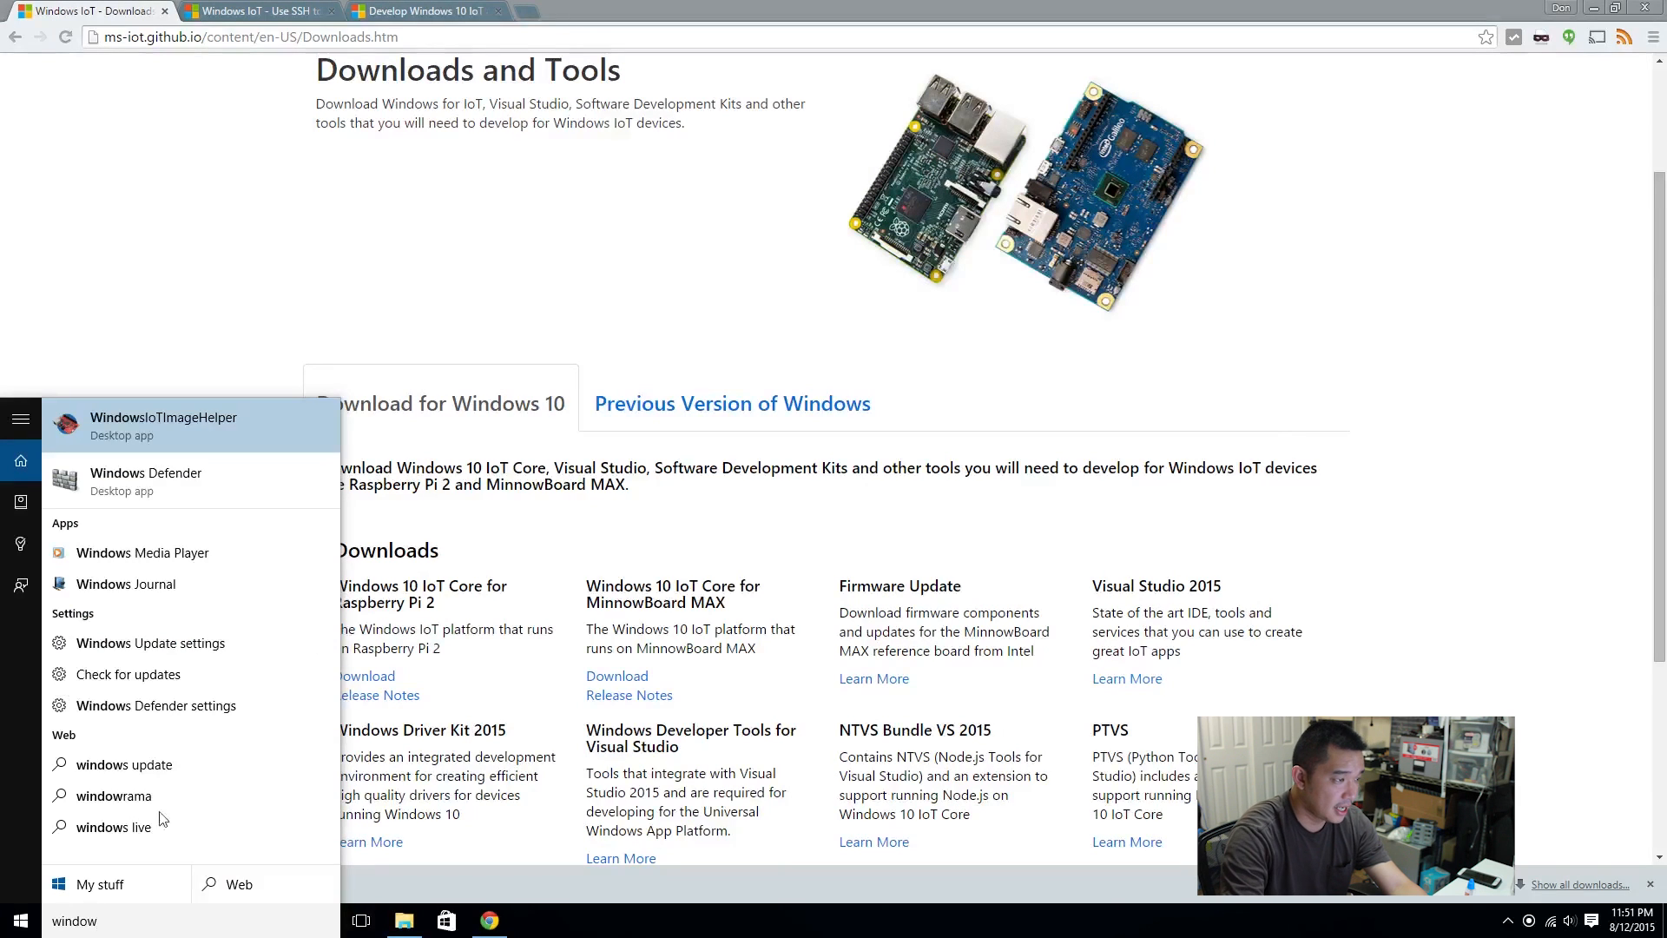
pyautogui.click(165, 424)
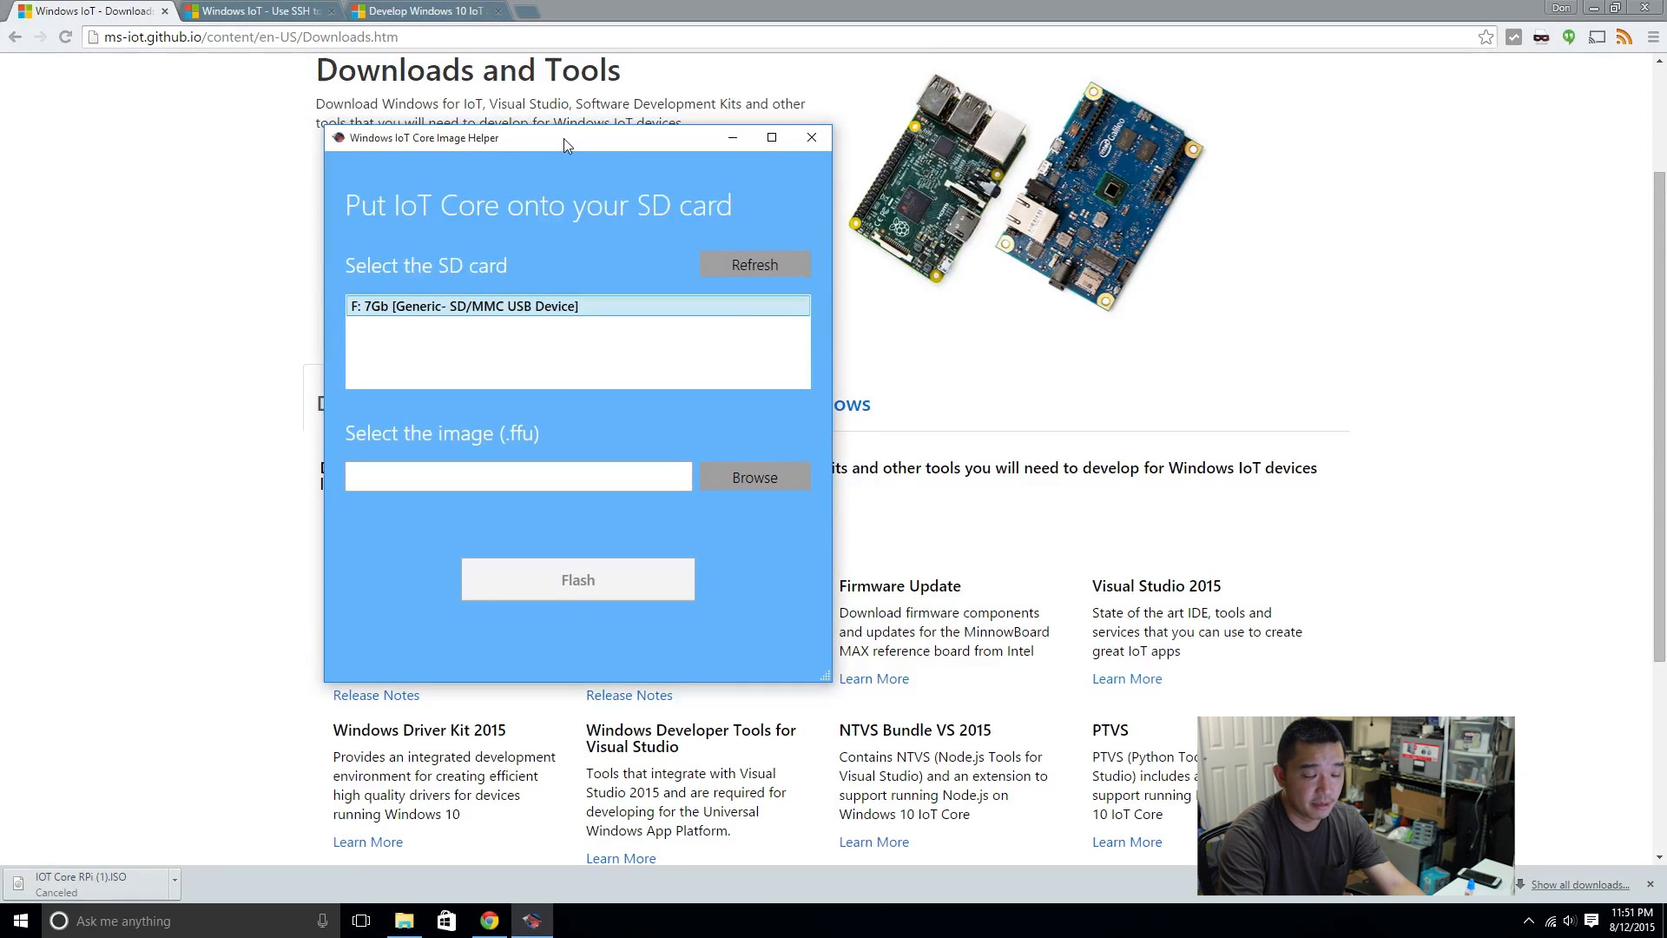
pyautogui.moveTo(542, 265)
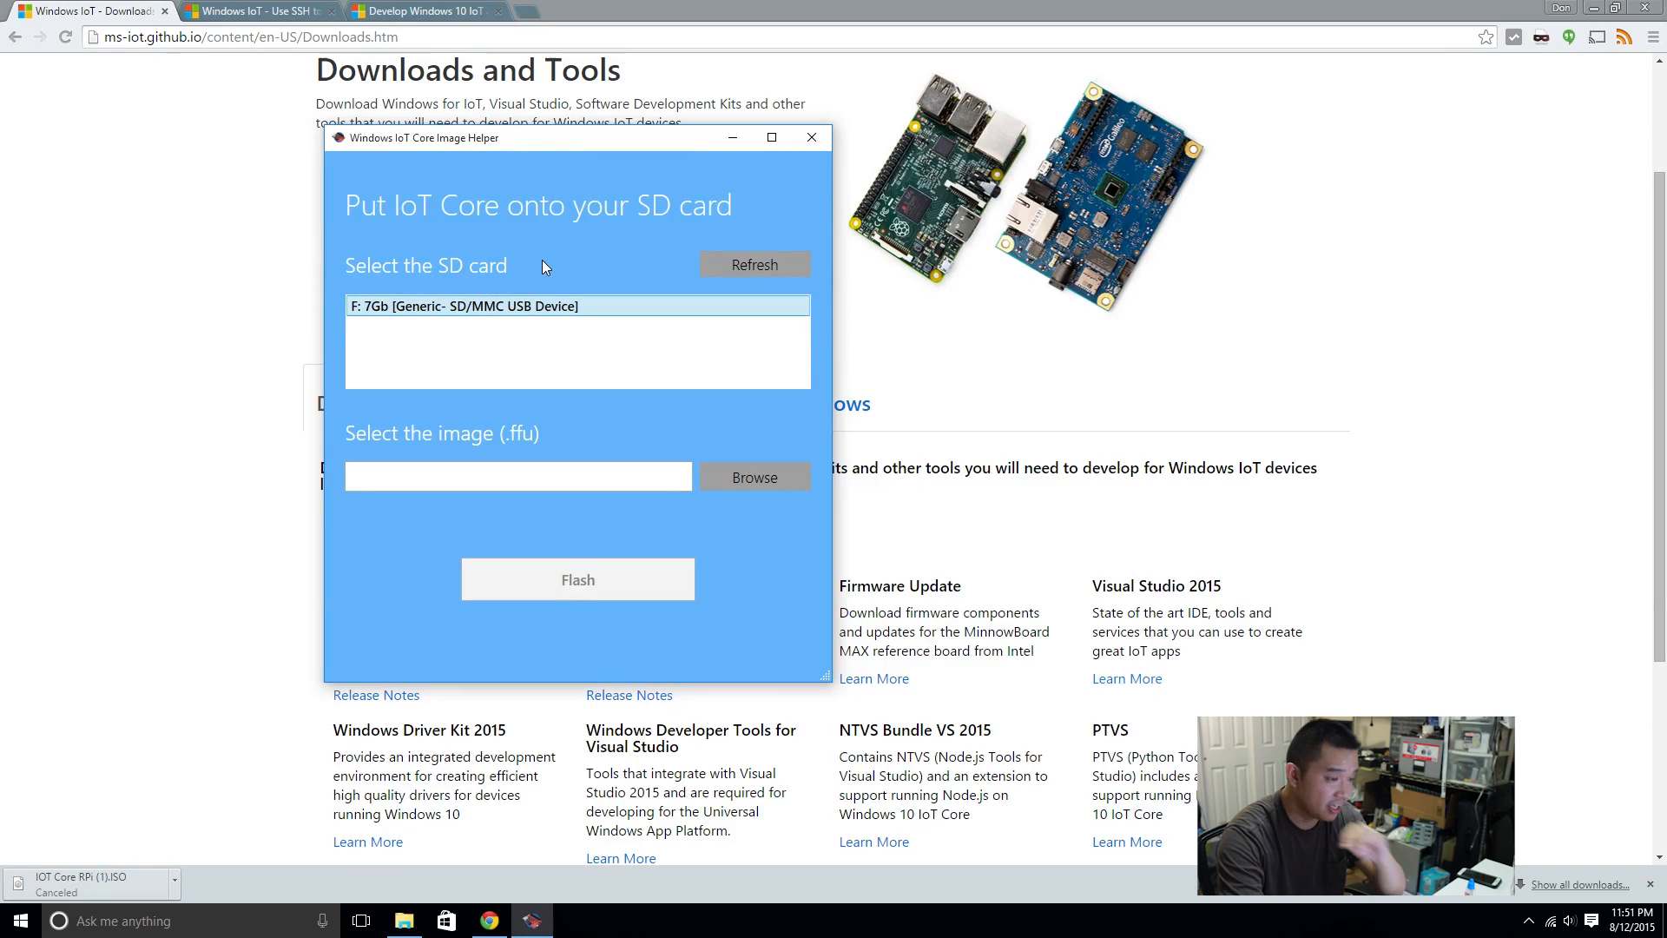
pyautogui.moveTo(300, 263)
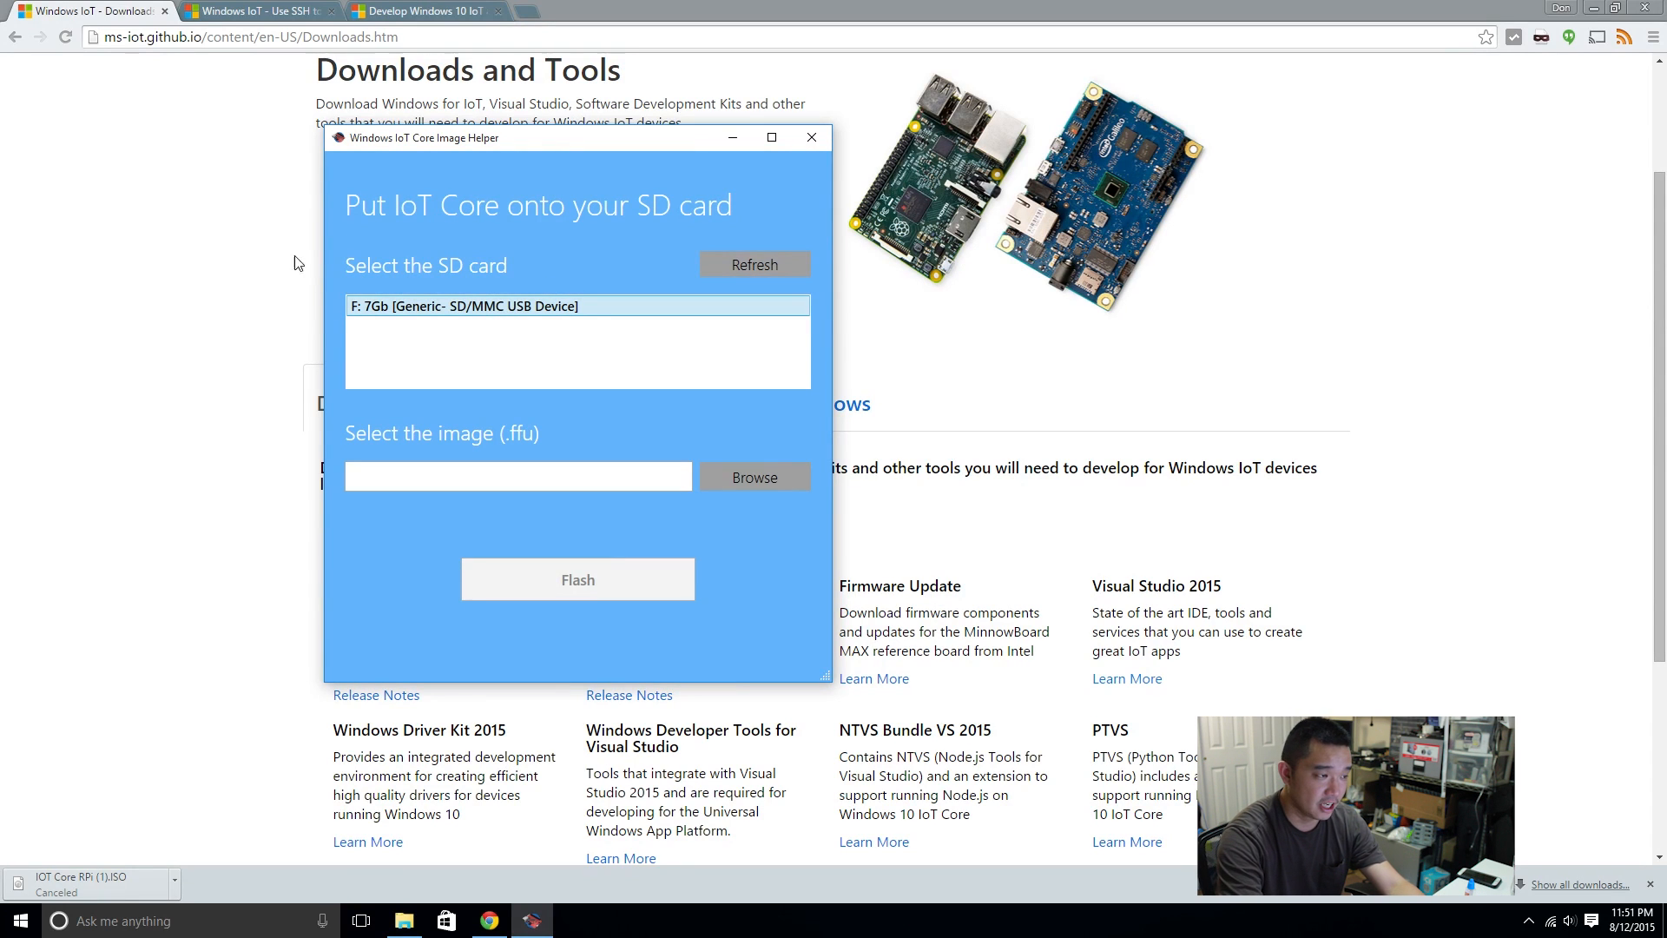
pyautogui.moveTo(754, 476)
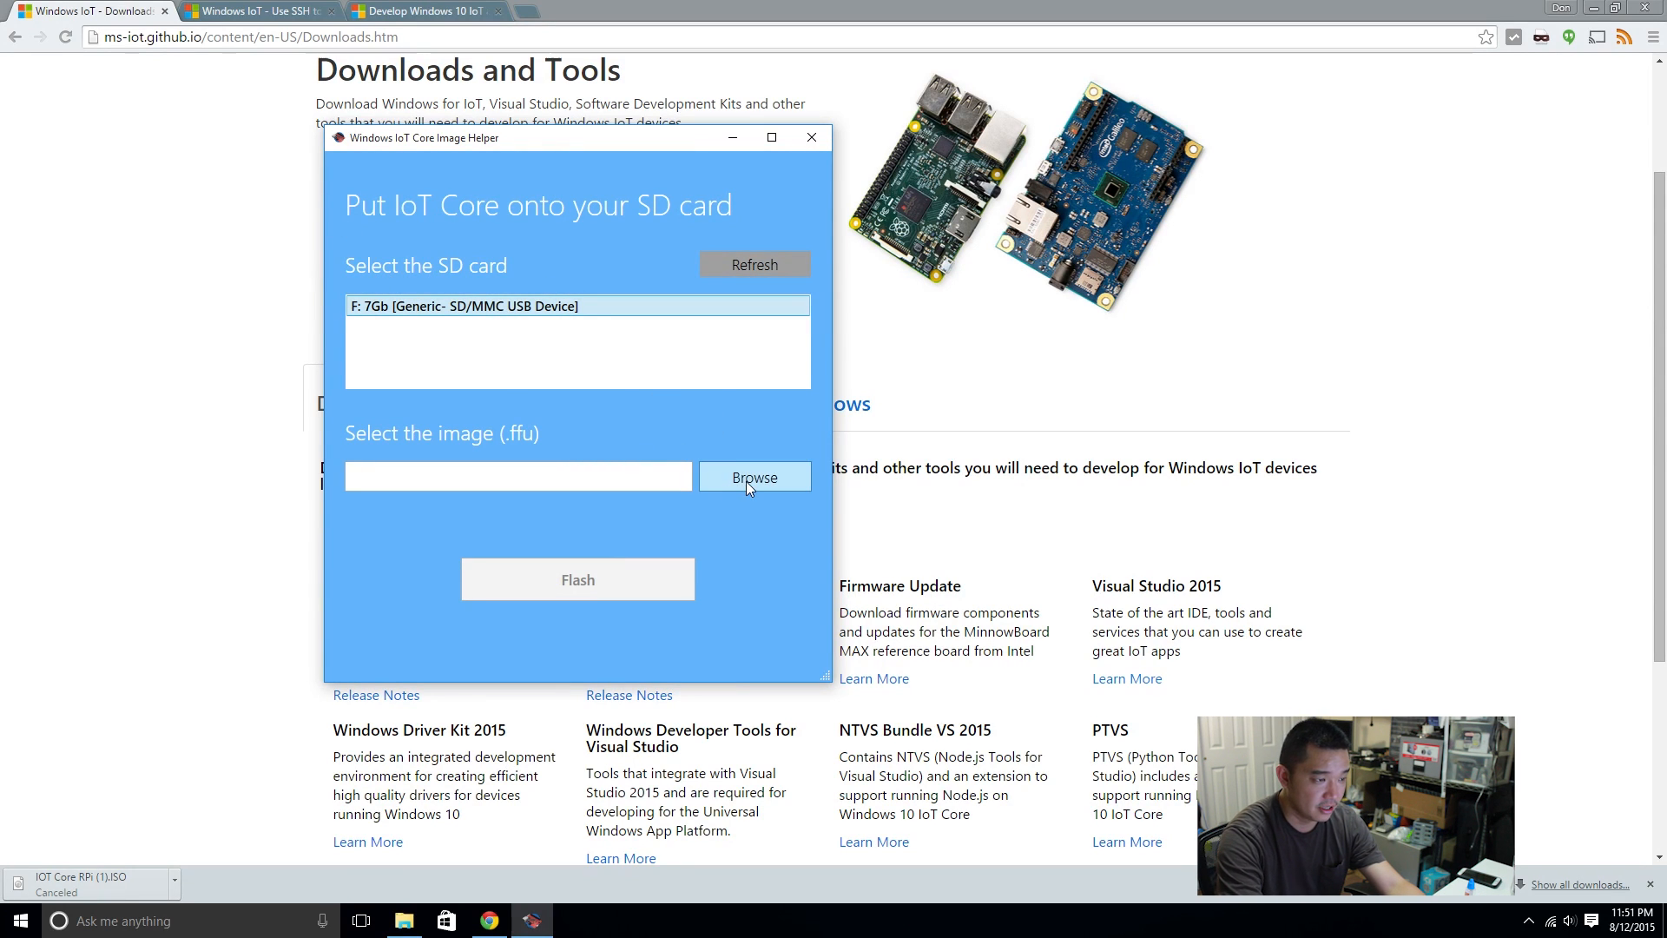
# Select flash.ffu from the Microsoft IoT FFU RaspberryPi2 folder as the image for the 7GB SD card.
pyautogui.click(756, 476)
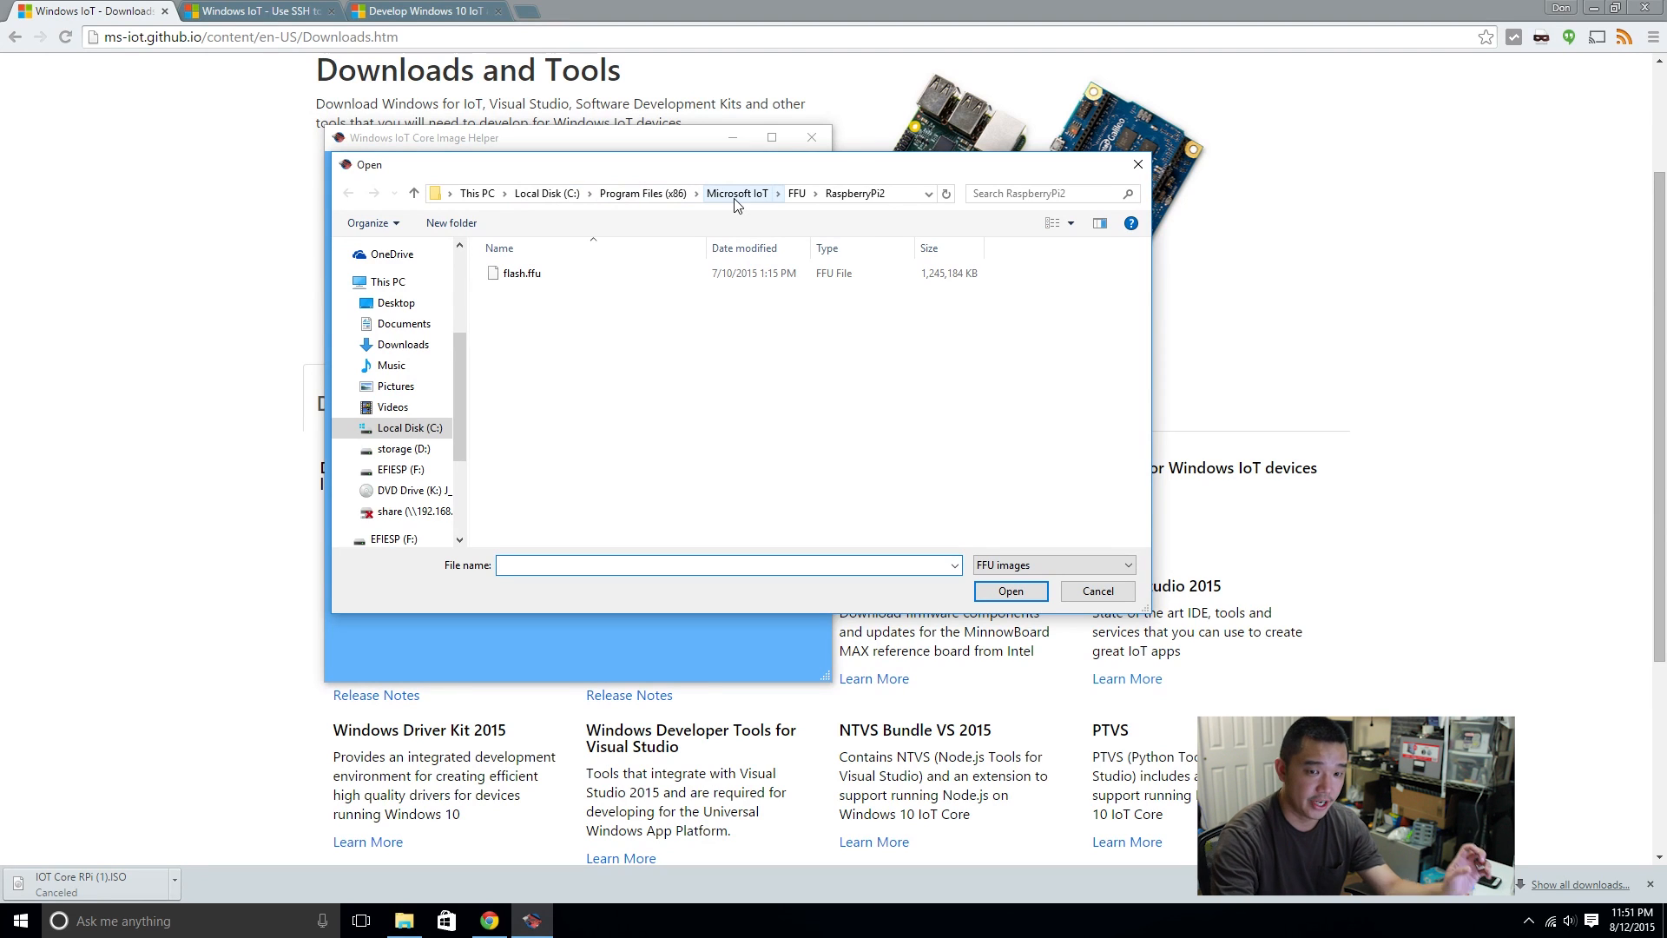
pyautogui.moveTo(788, 207)
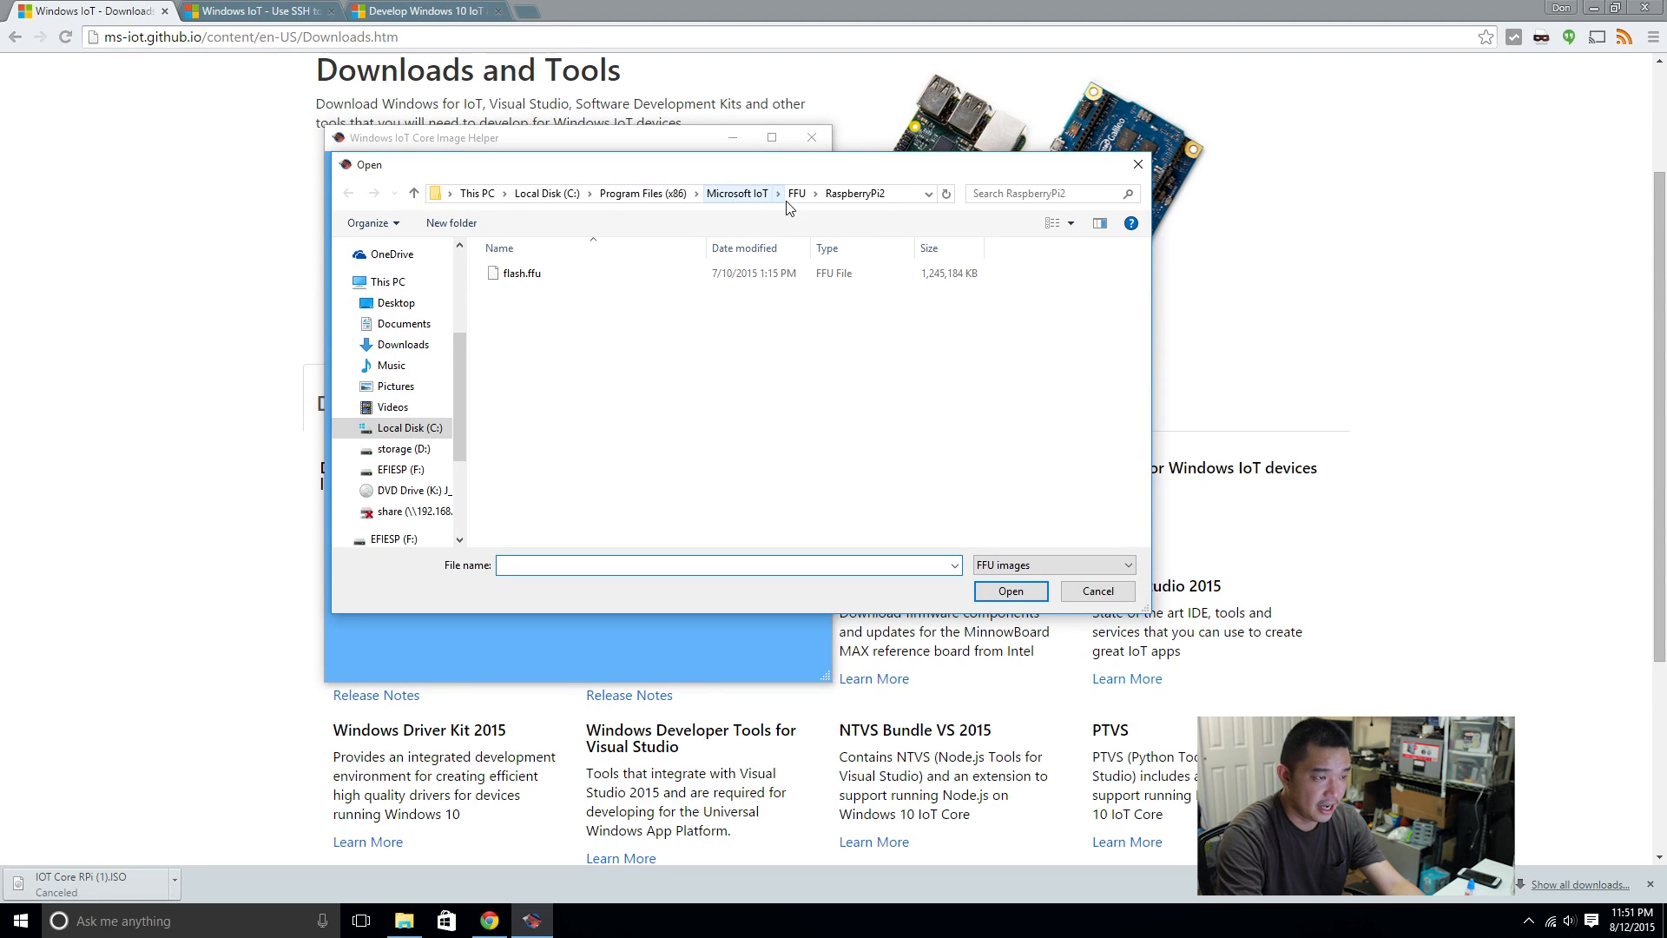
pyautogui.click(521, 273)
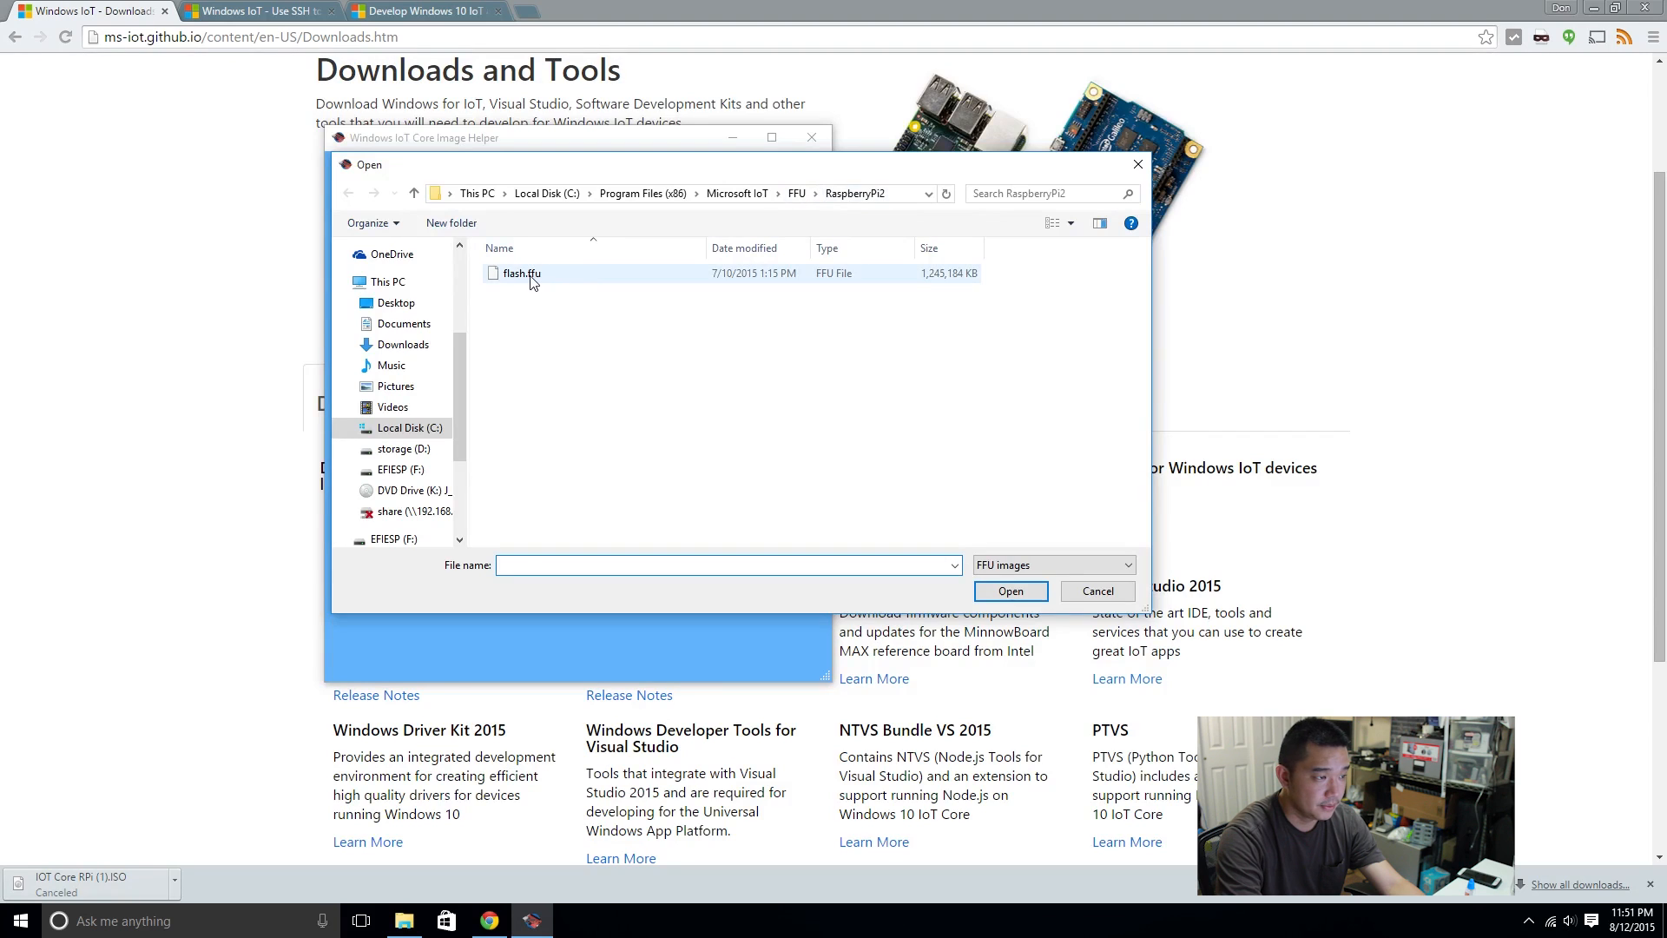
pyautogui.click(521, 273)
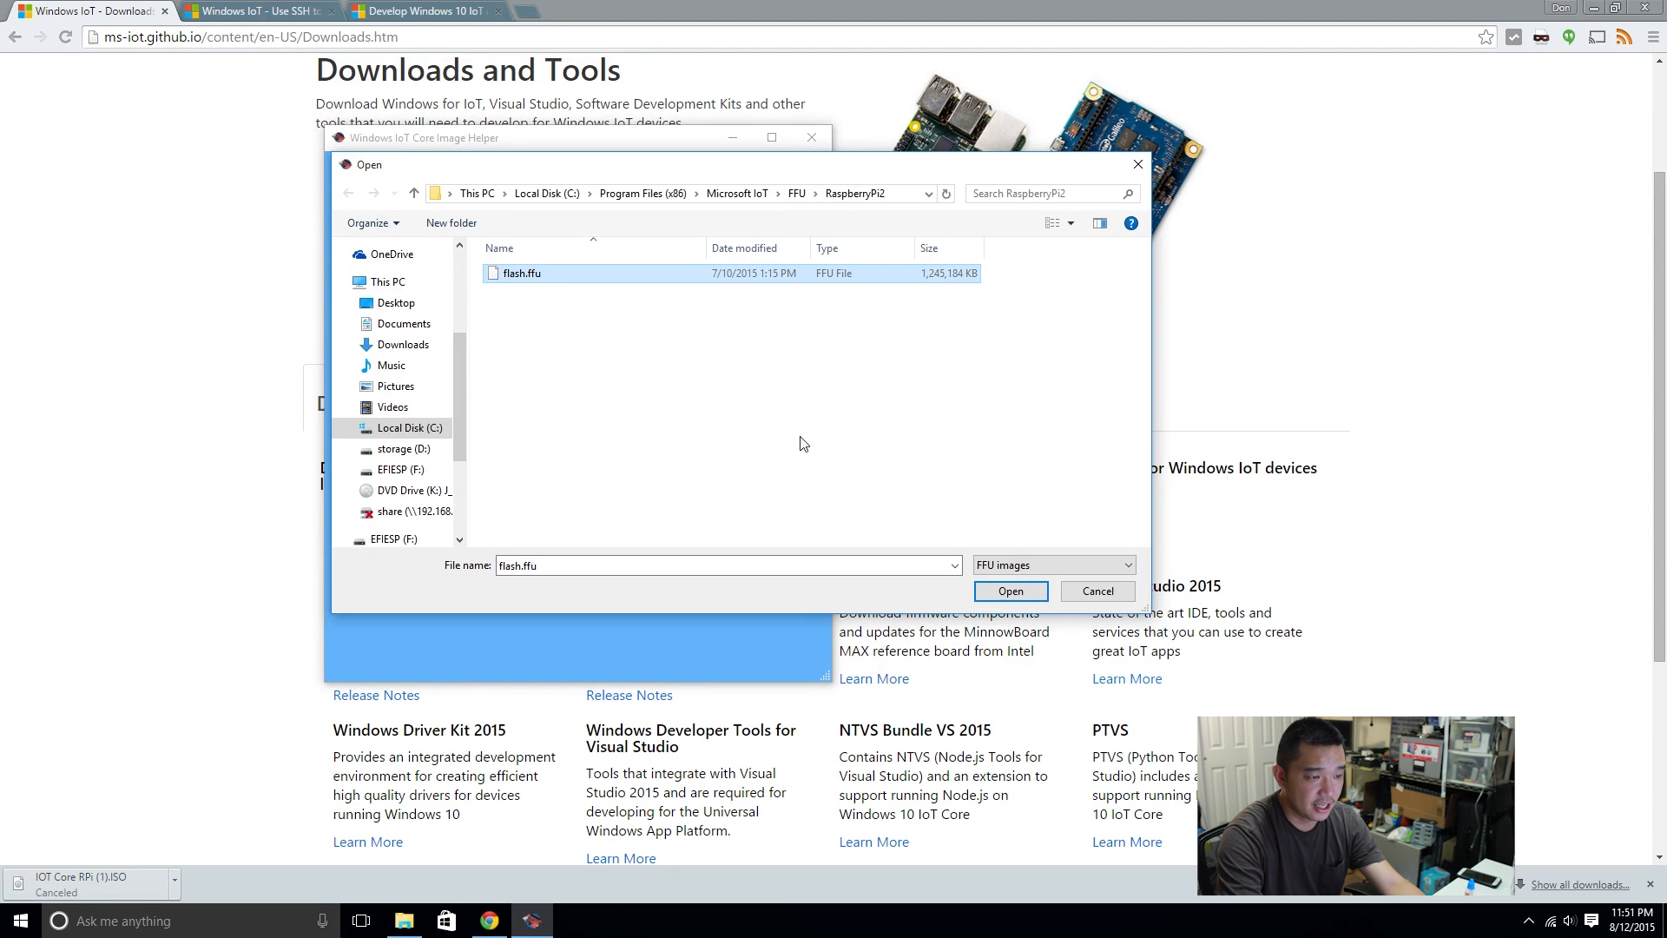
pyautogui.click(1008, 591)
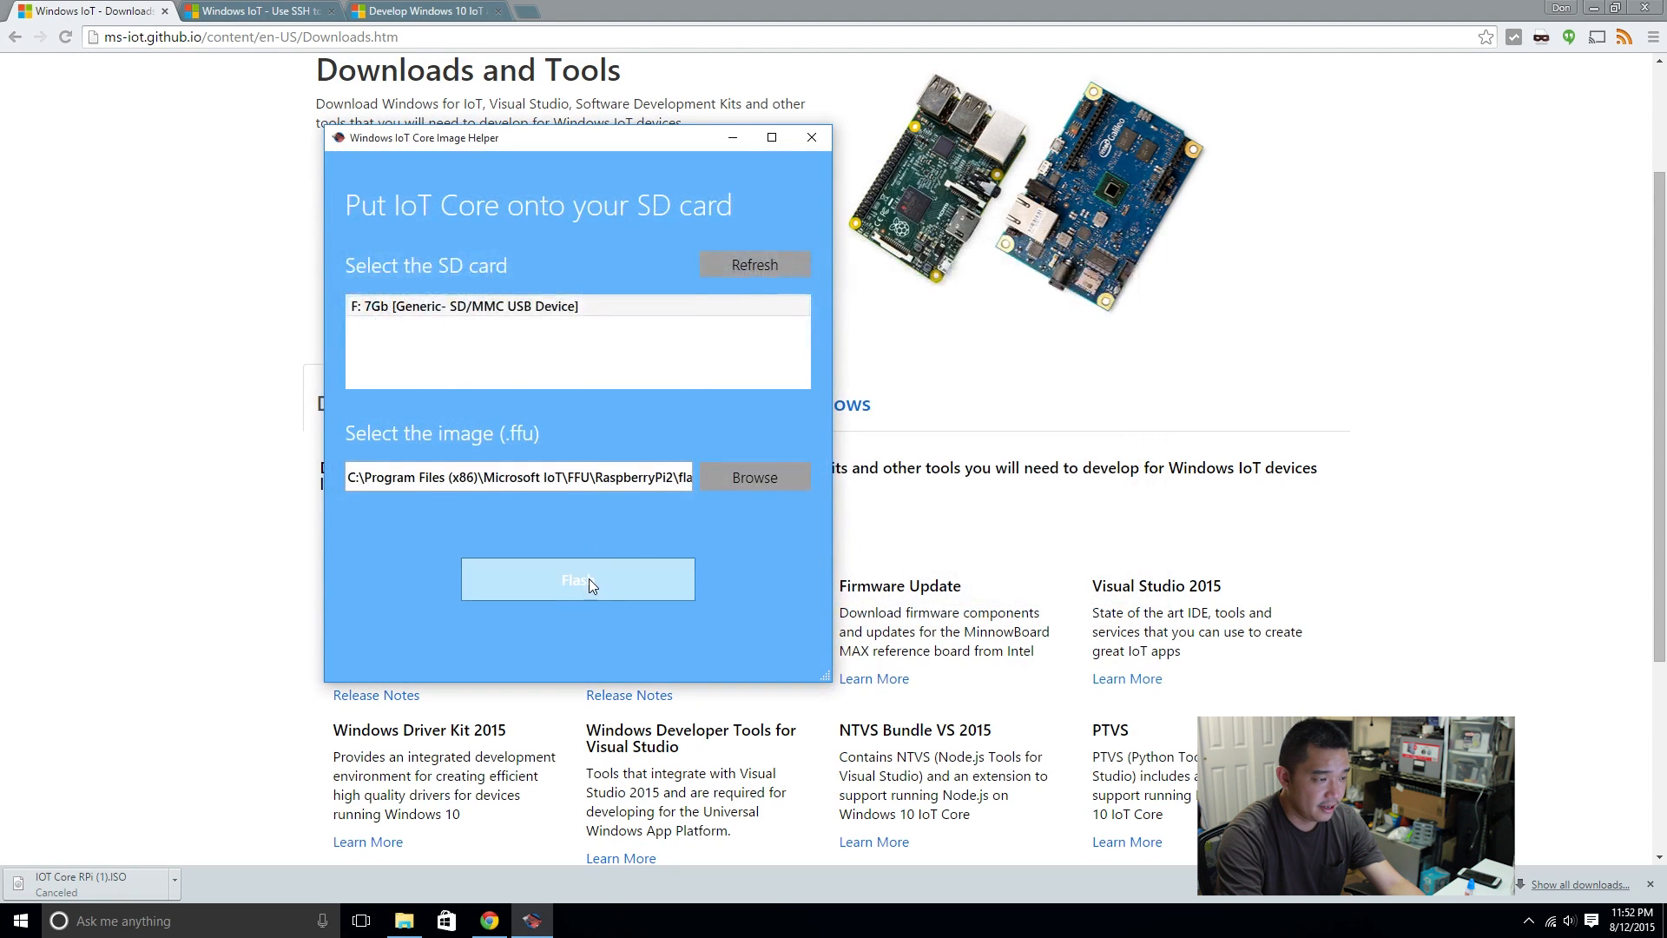
# Flash the image to the SD card, accepting the Erase Content? warning.
pyautogui.click(577, 580)
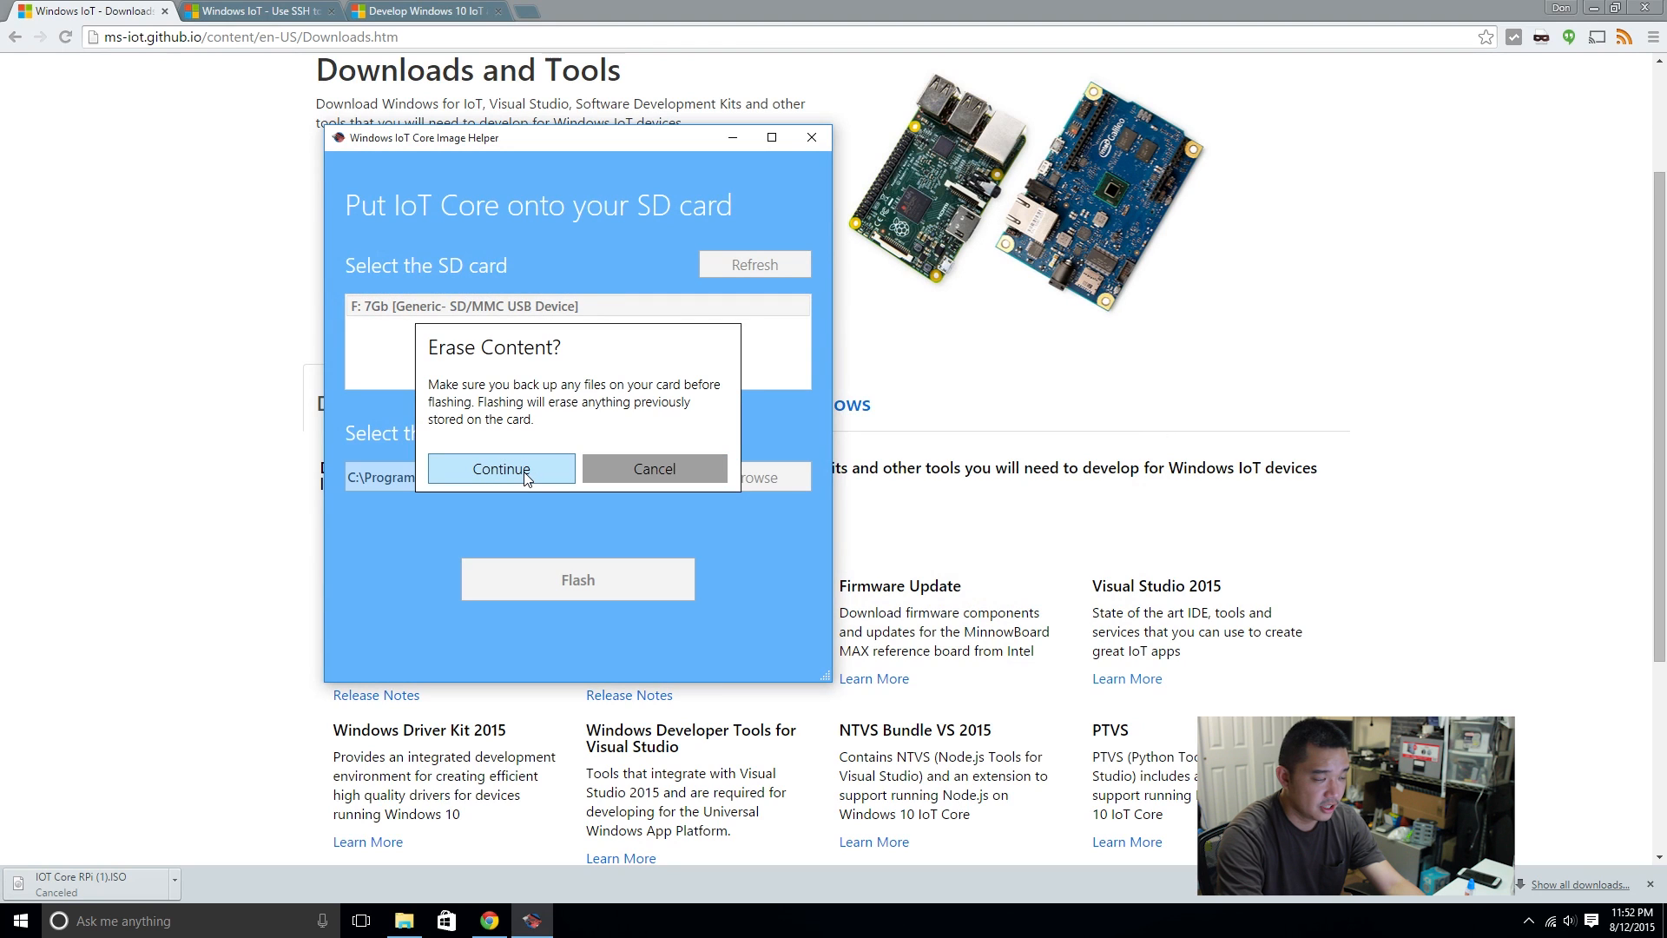
pyautogui.click(500, 469)
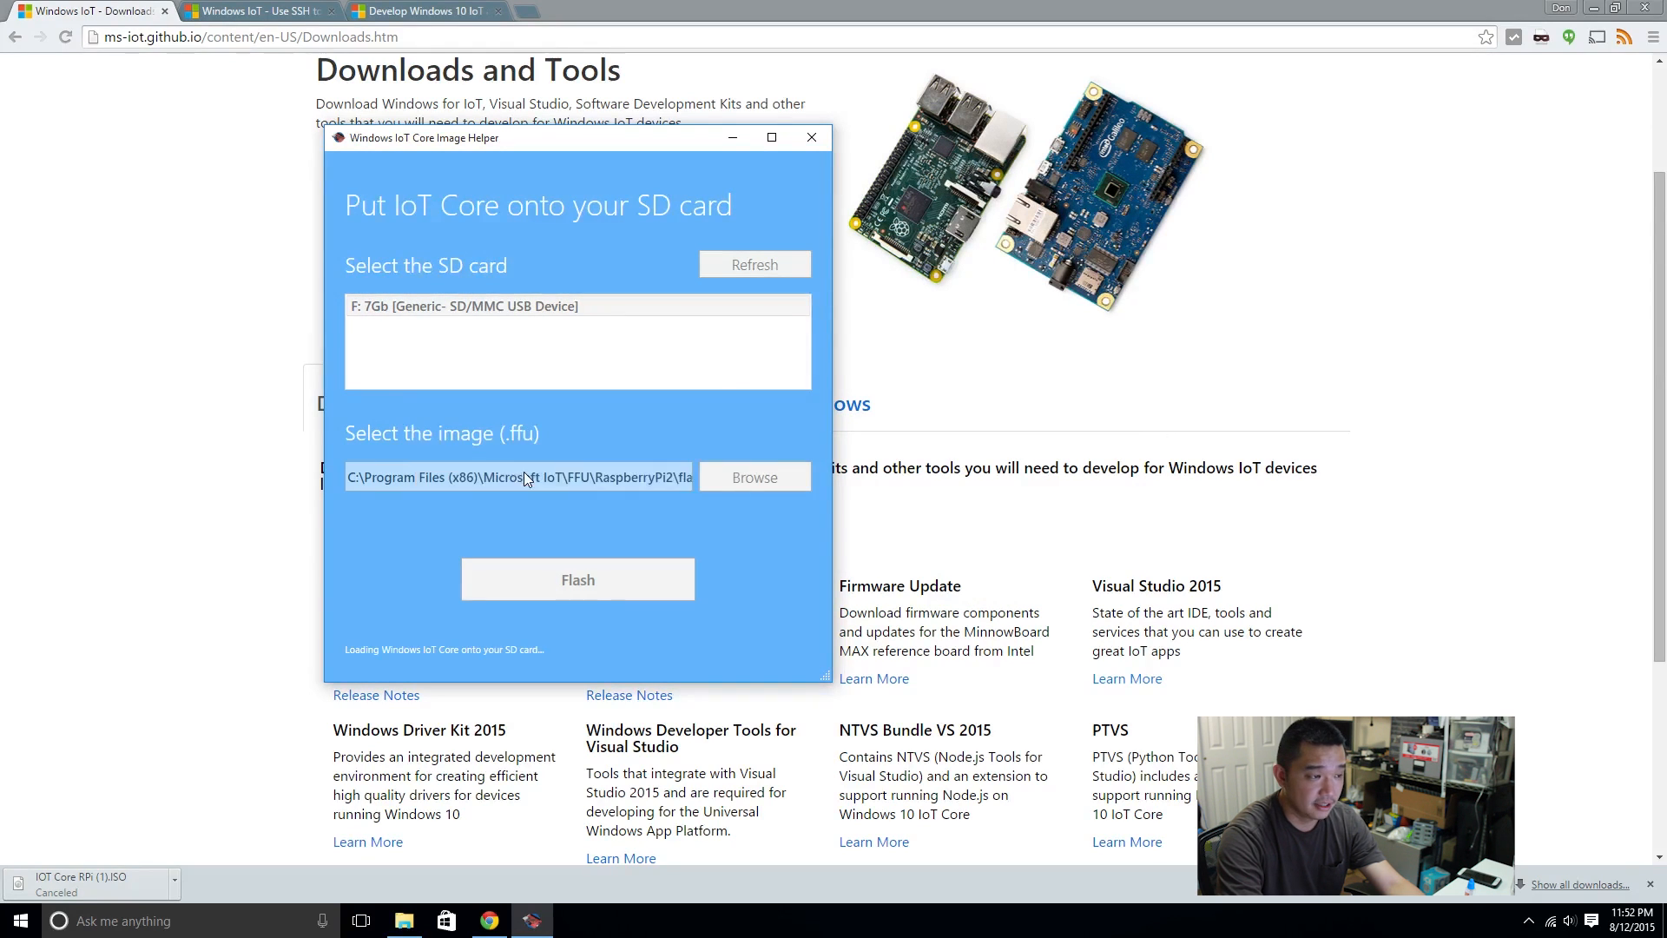
pyautogui.click(576, 580)
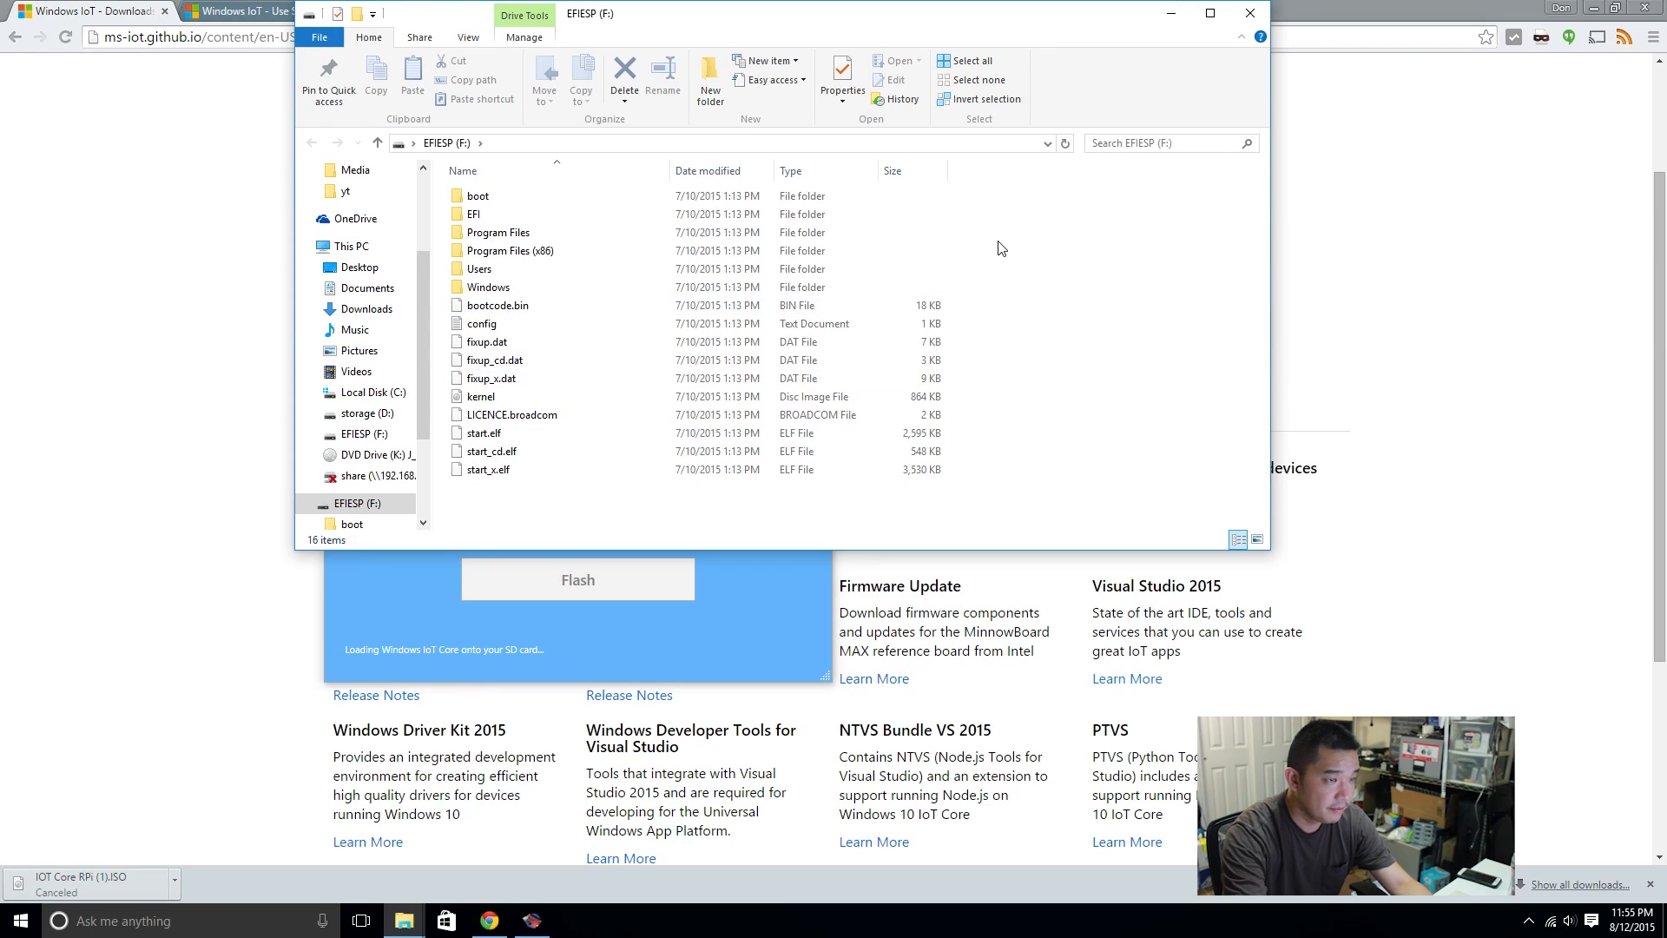
pyautogui.moveTo(1153, 105)
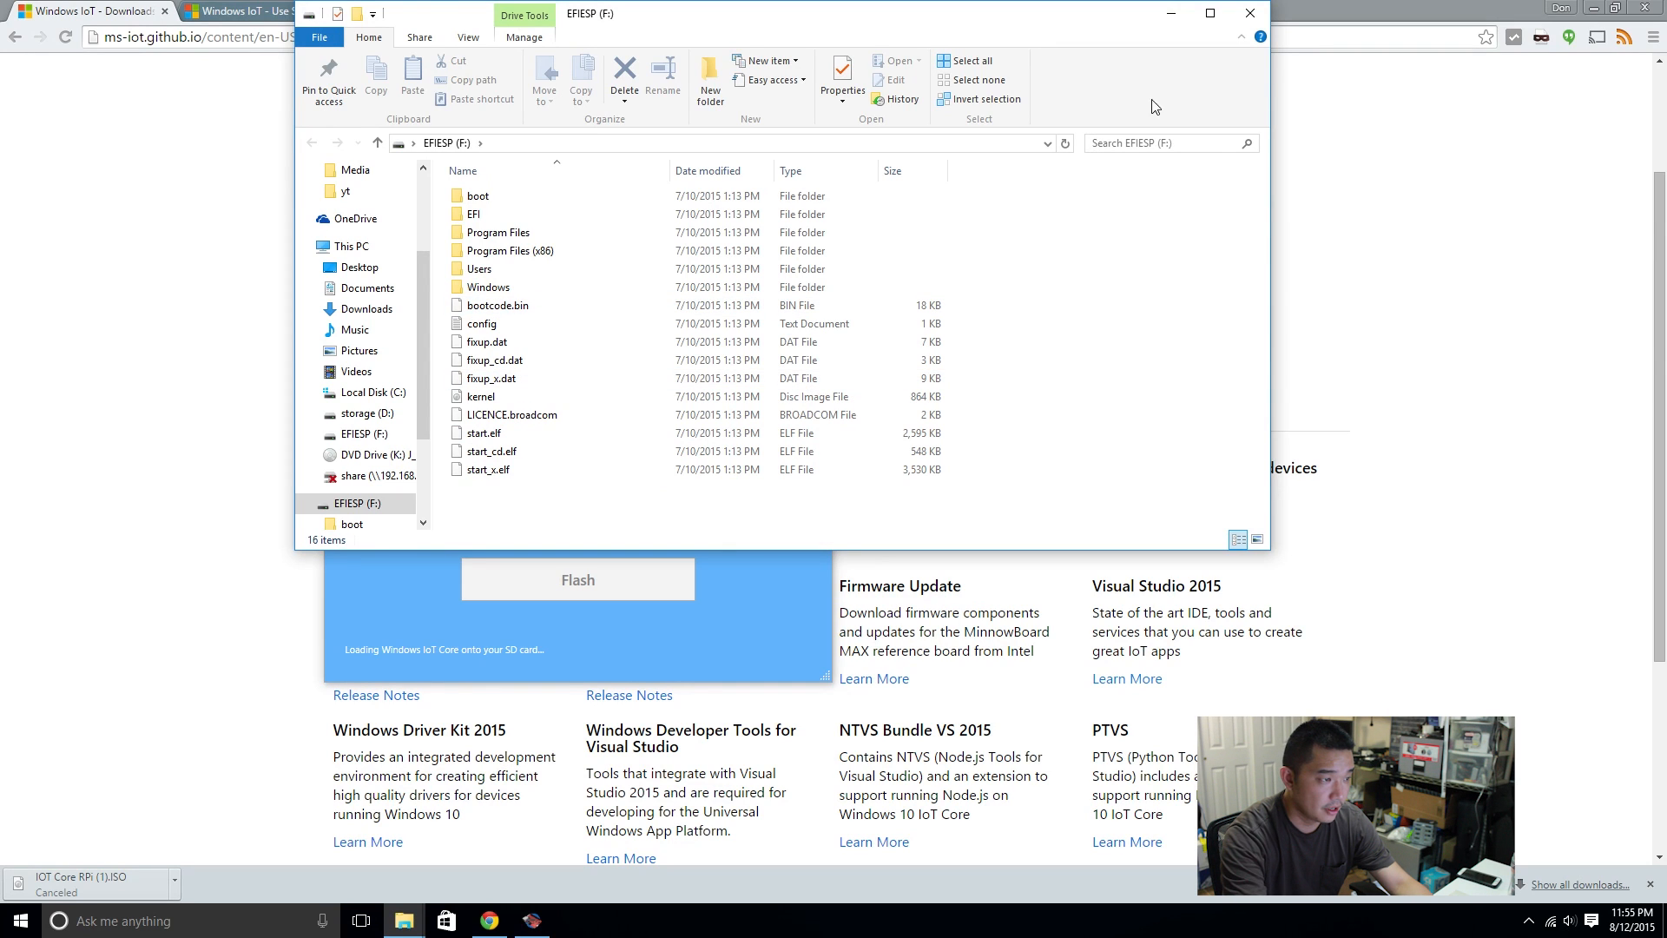
pyautogui.moveTo(1146, 75)
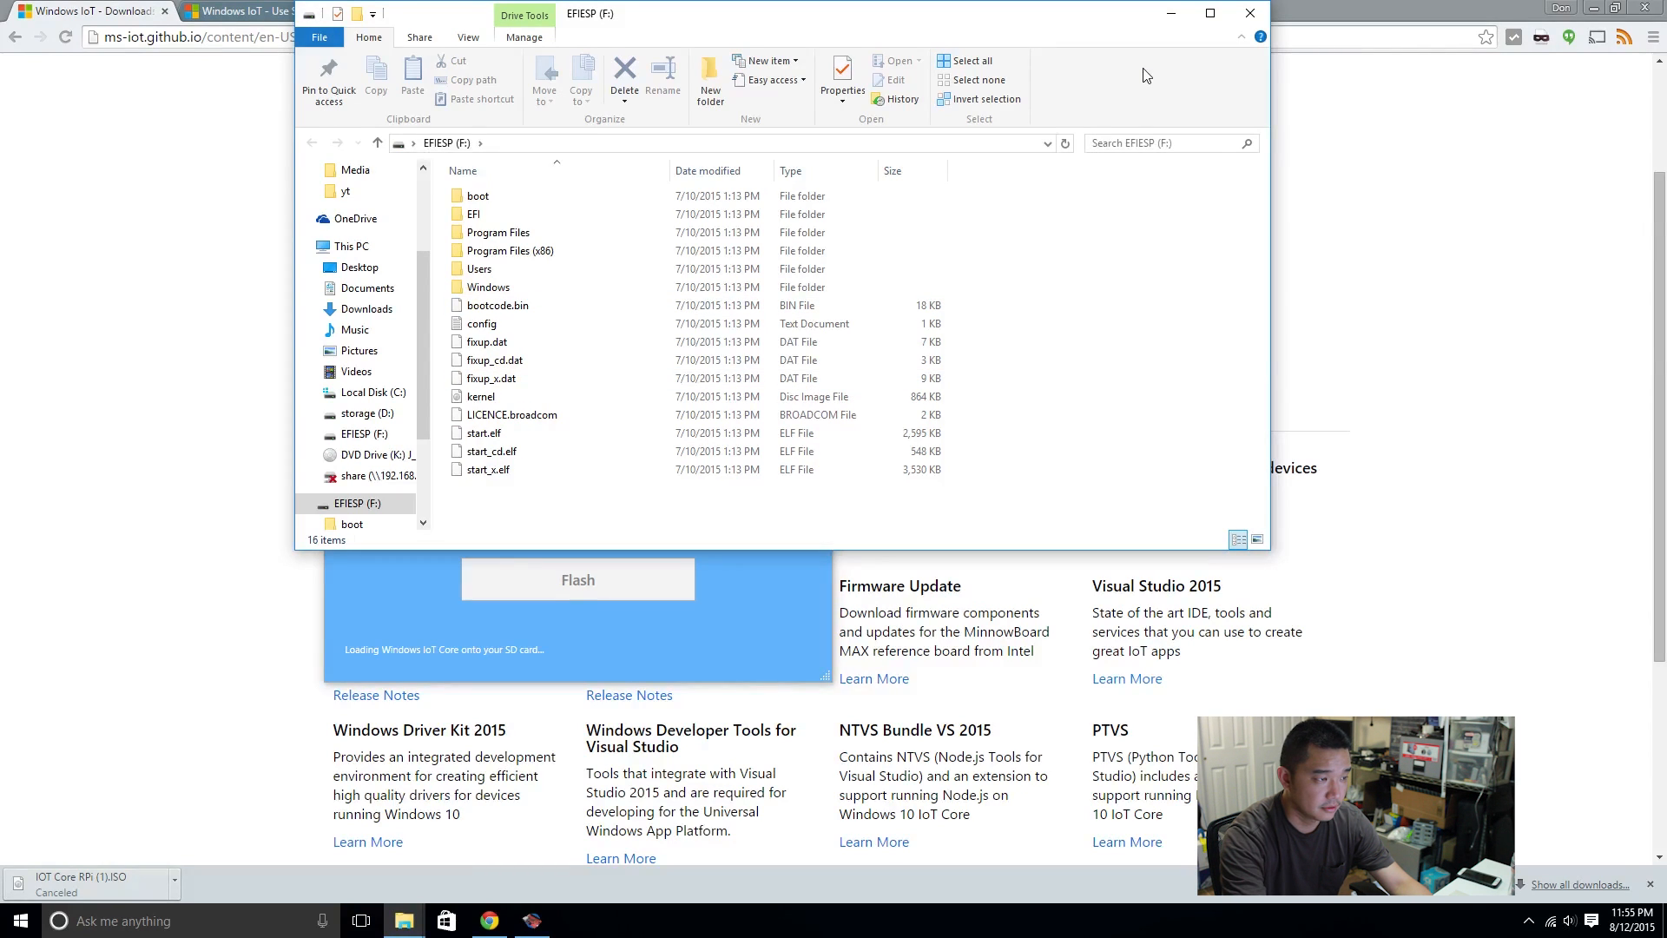
pyautogui.moveTo(1250, 12)
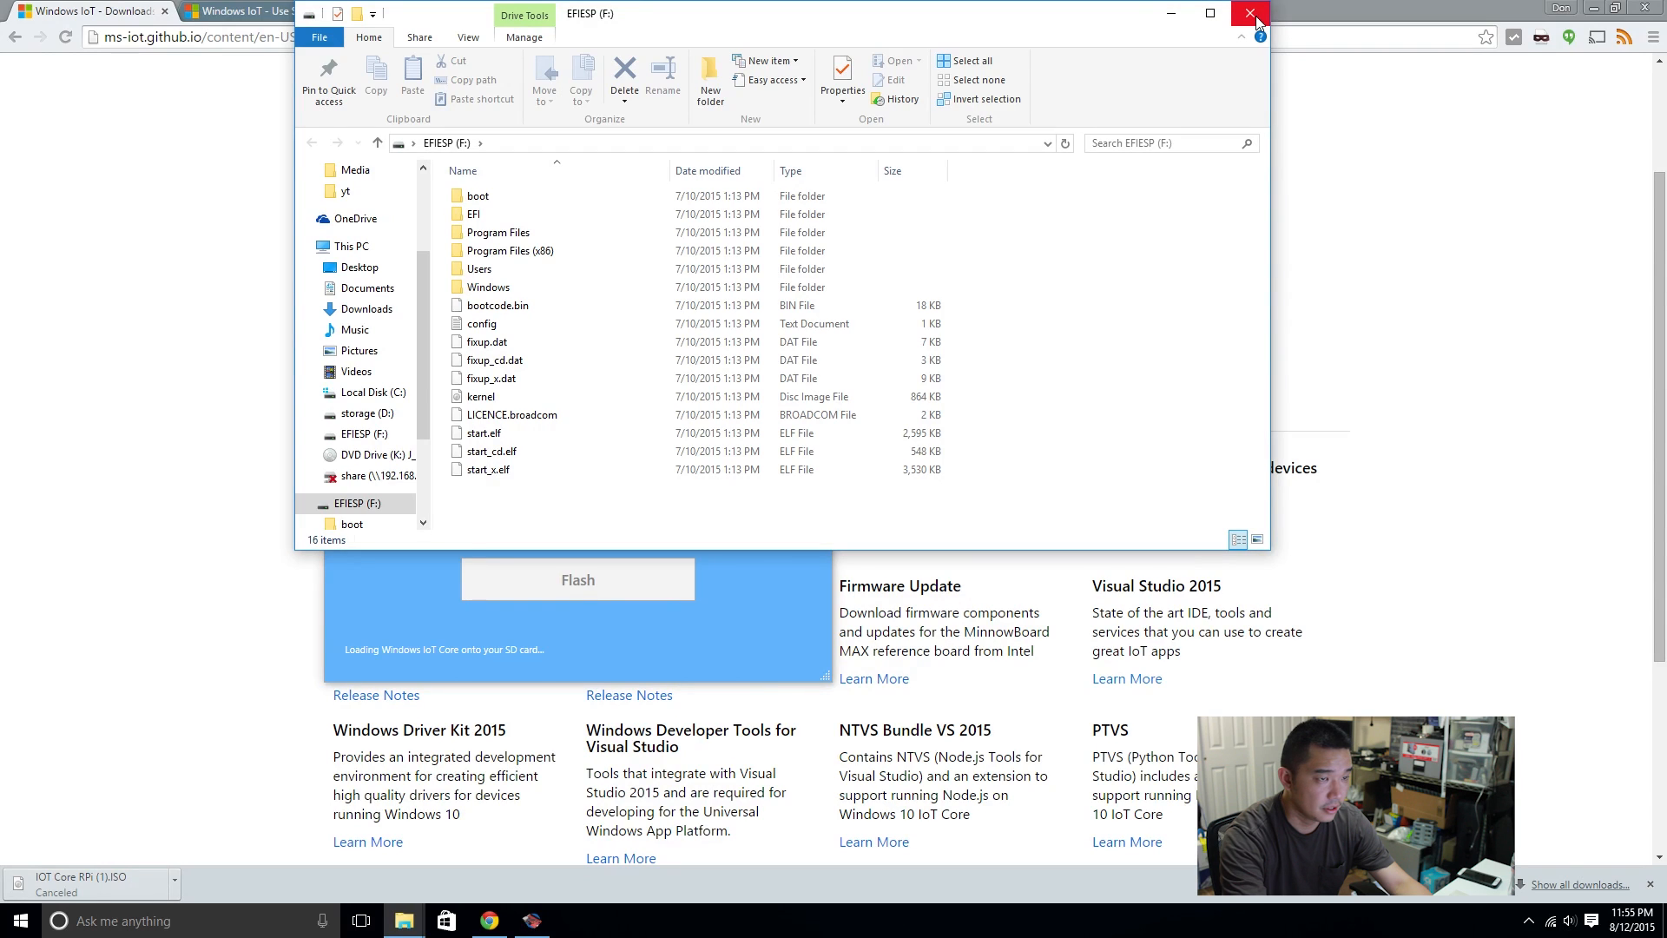
pyautogui.moveTo(1251, 13)
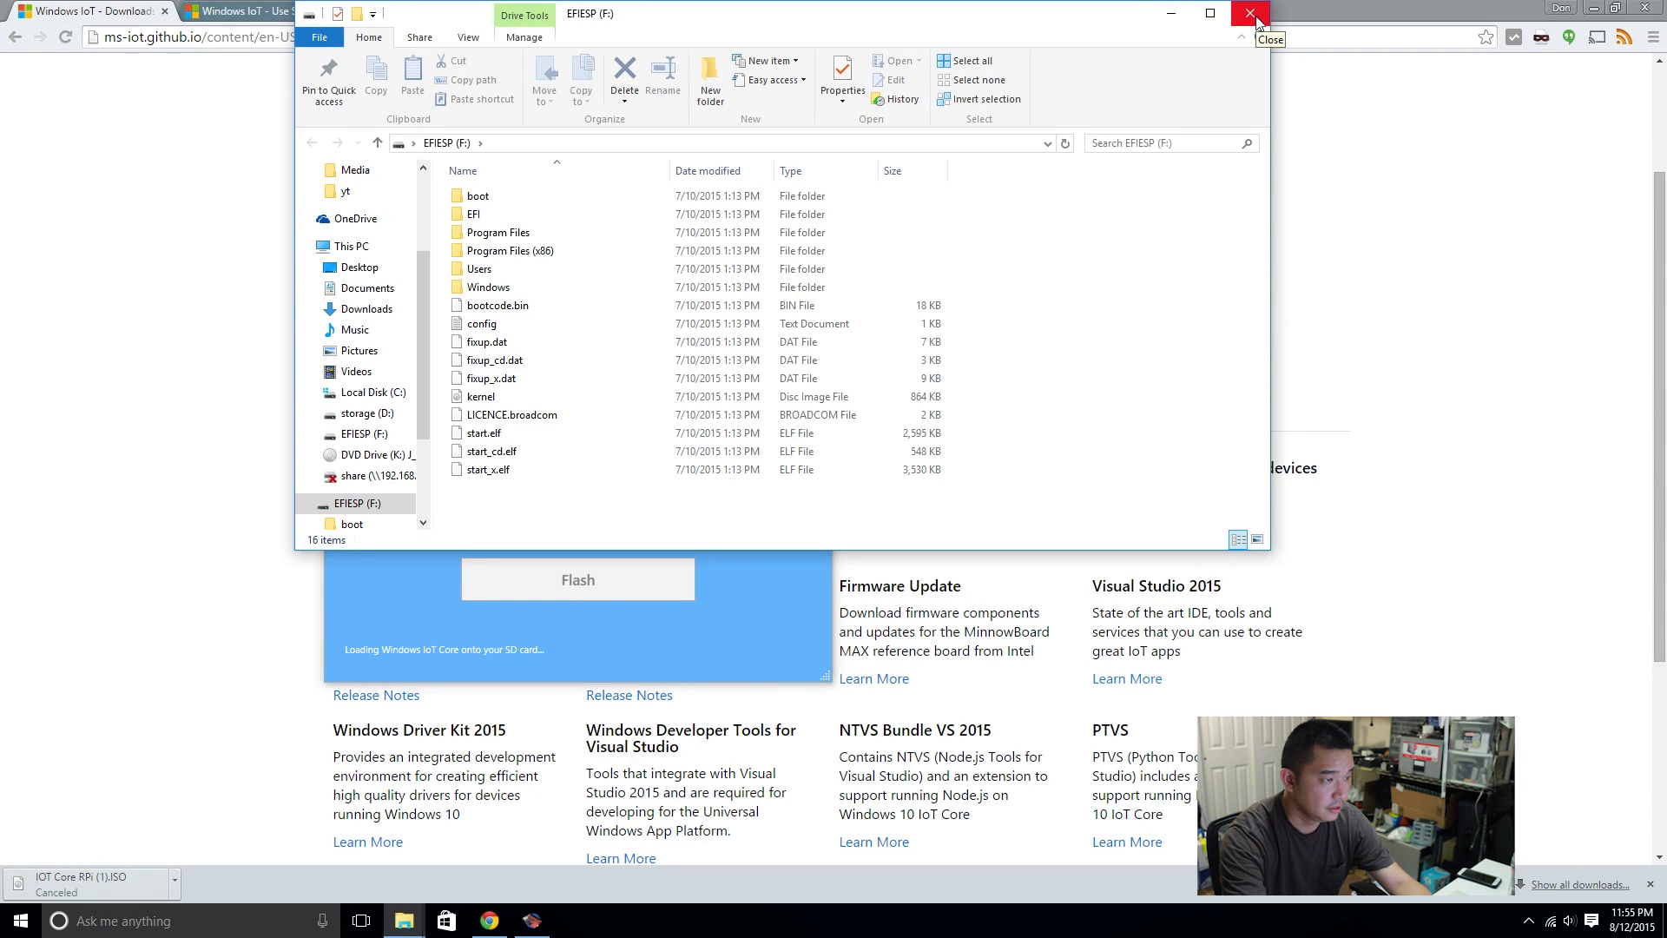
pyautogui.moveTo(1231, 31)
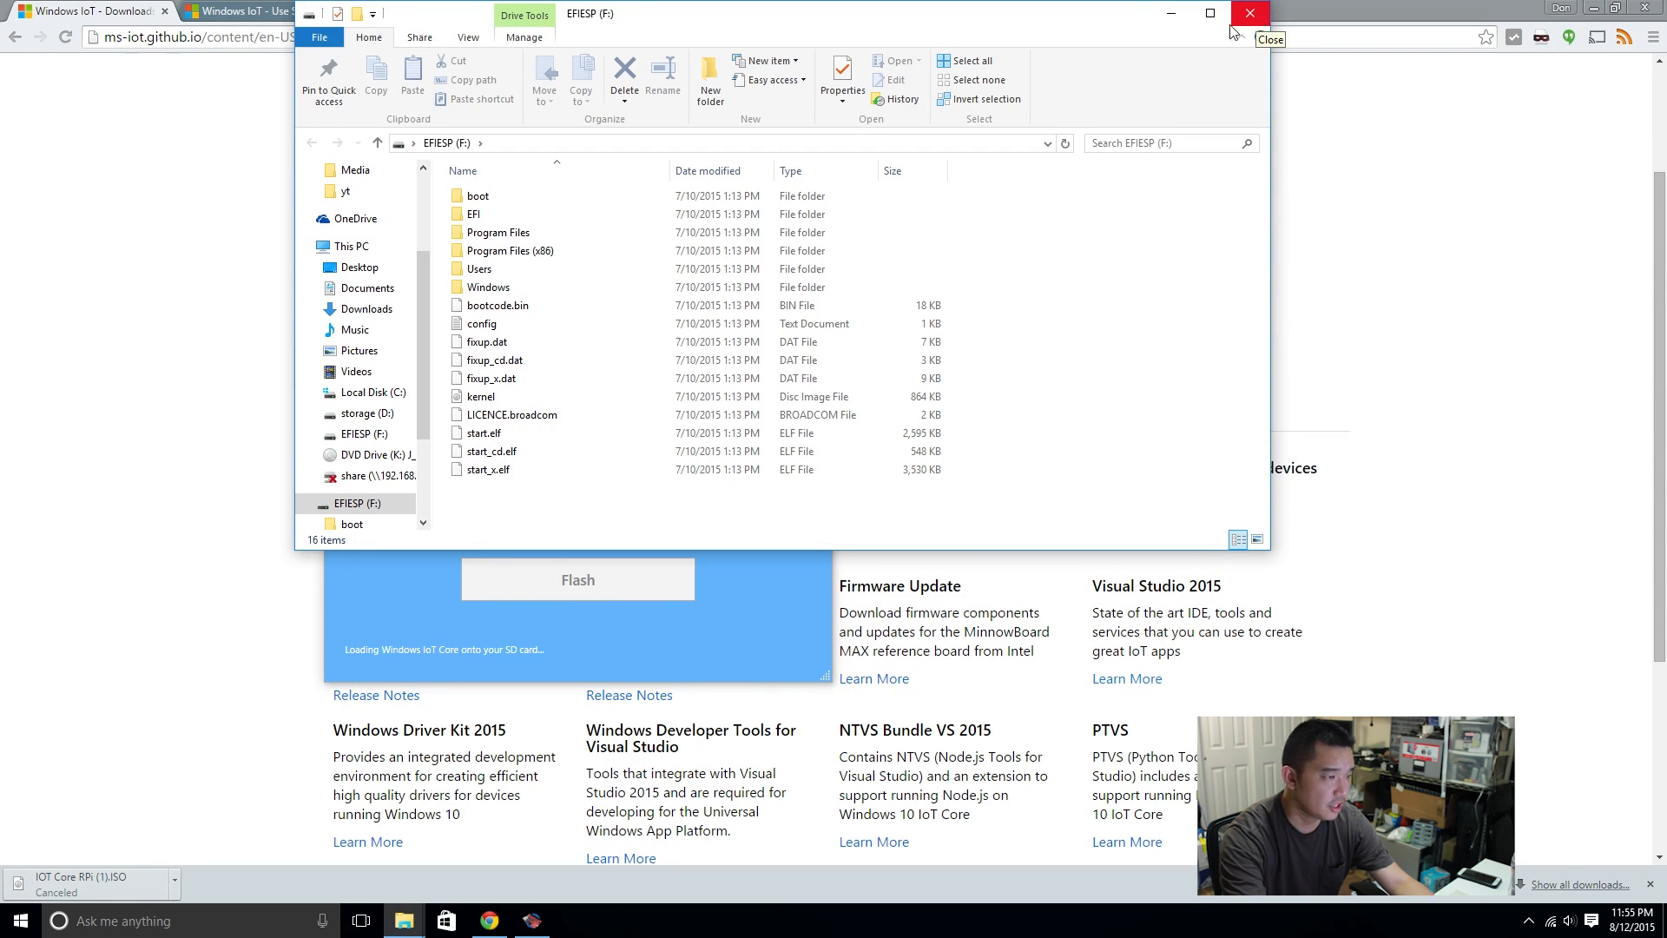